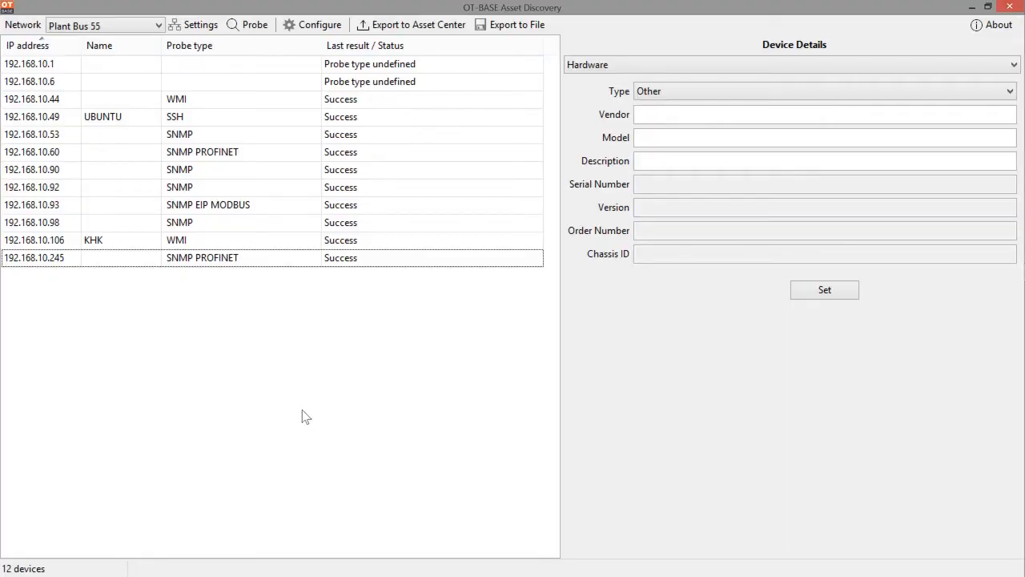
mouse_move(336, 116)
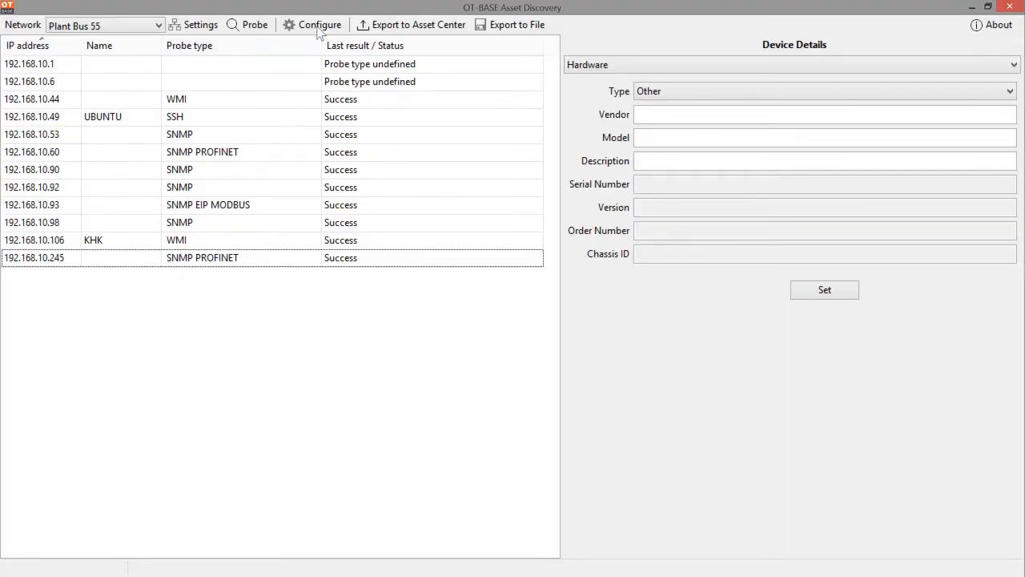
Step: Open the configuration's Export tab and expand the destination Type list (HTTP Post, SSH, File)
left_click(319, 24)
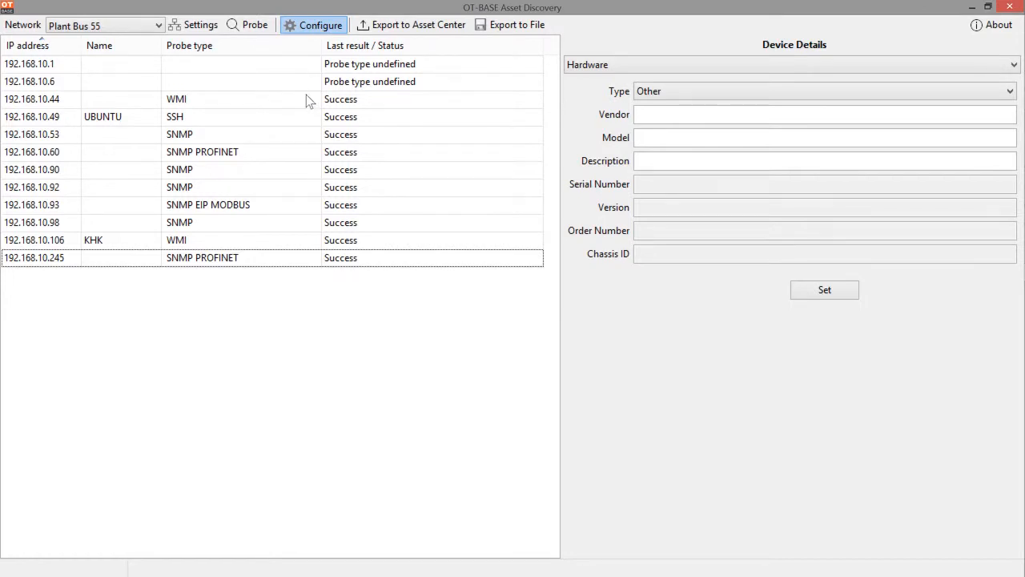
left_click(312, 24)
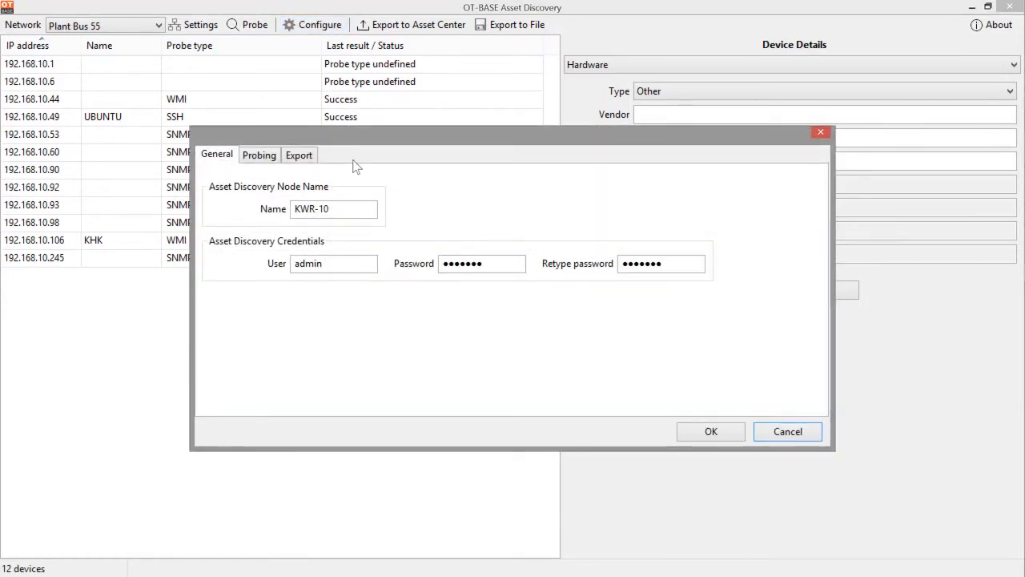
left_click(299, 154)
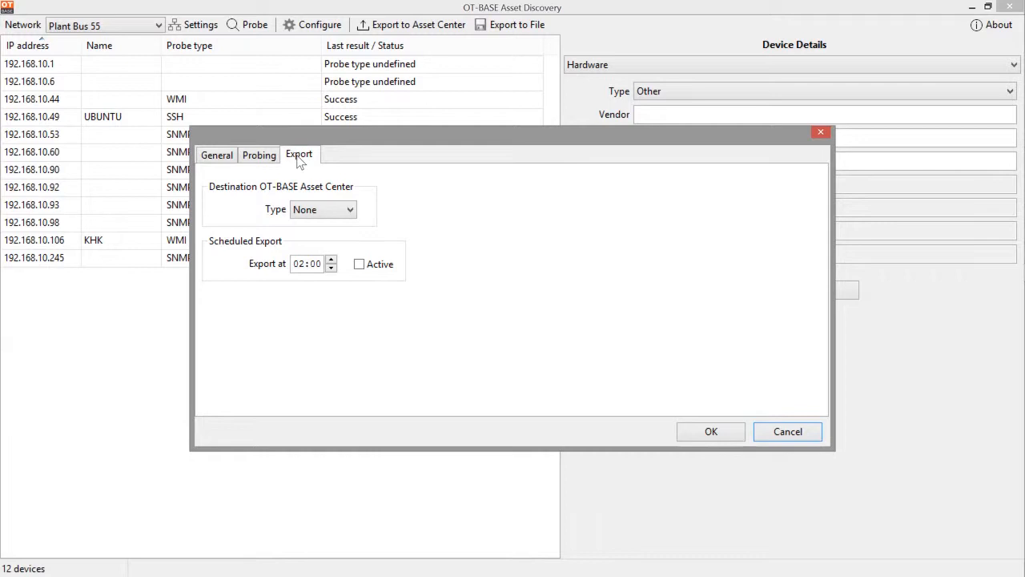
mouse_move(380, 224)
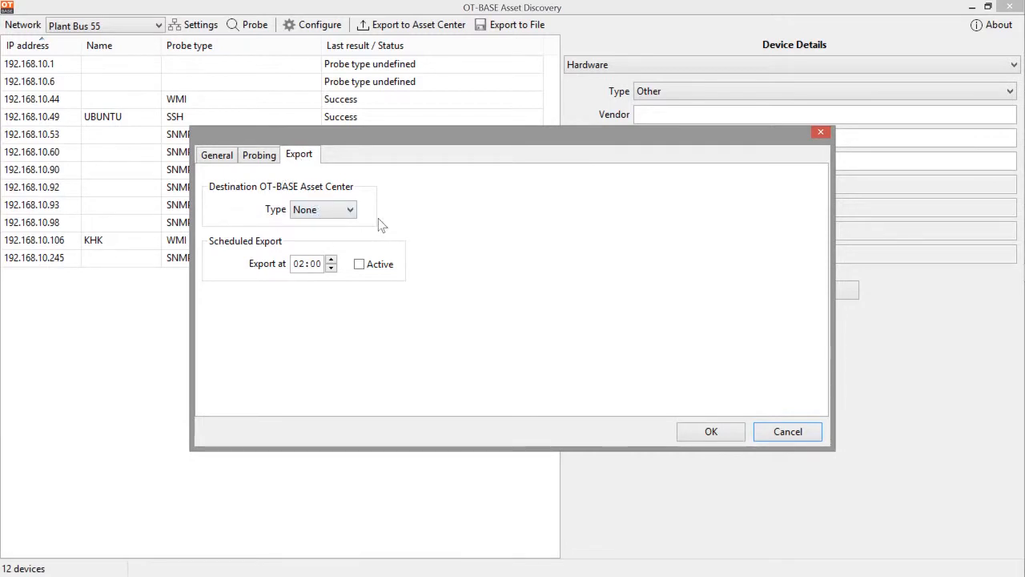
mouse_move(264, 202)
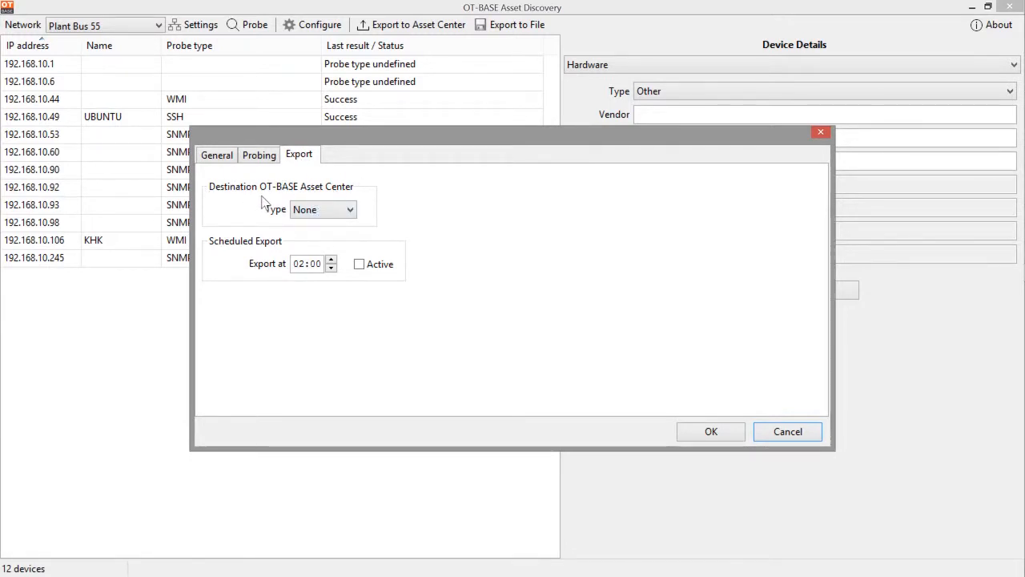
mouse_move(317, 237)
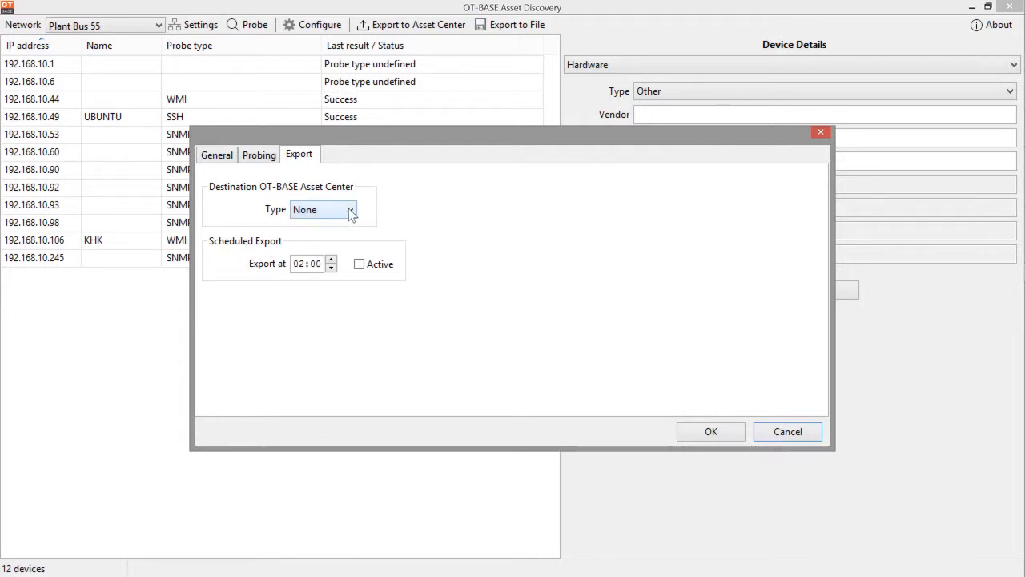
left_click(350, 209)
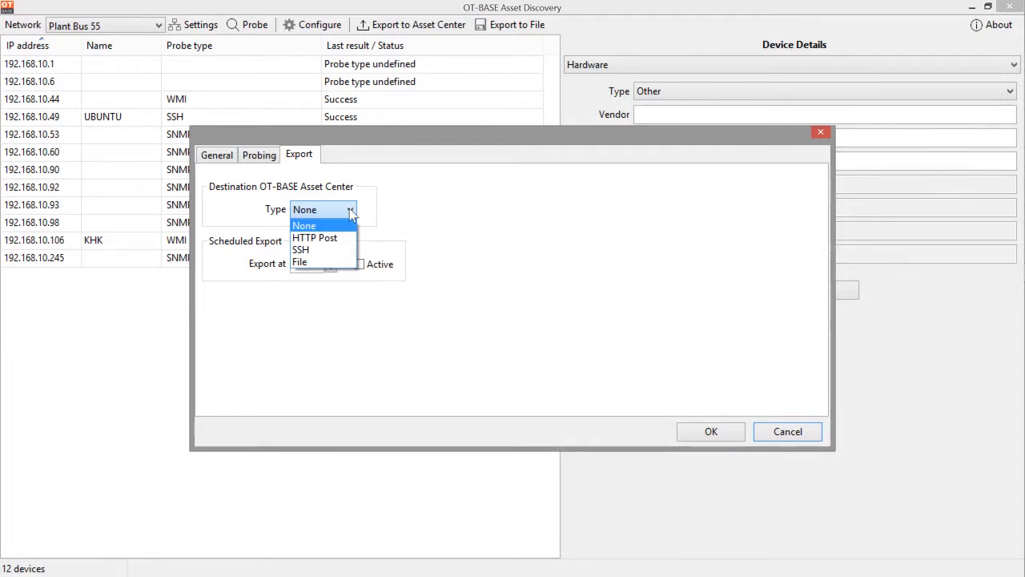
Step: Switch the export destination to HTTP Post and try the host and path /agentsink/agentsink.php
left_click(314, 237)
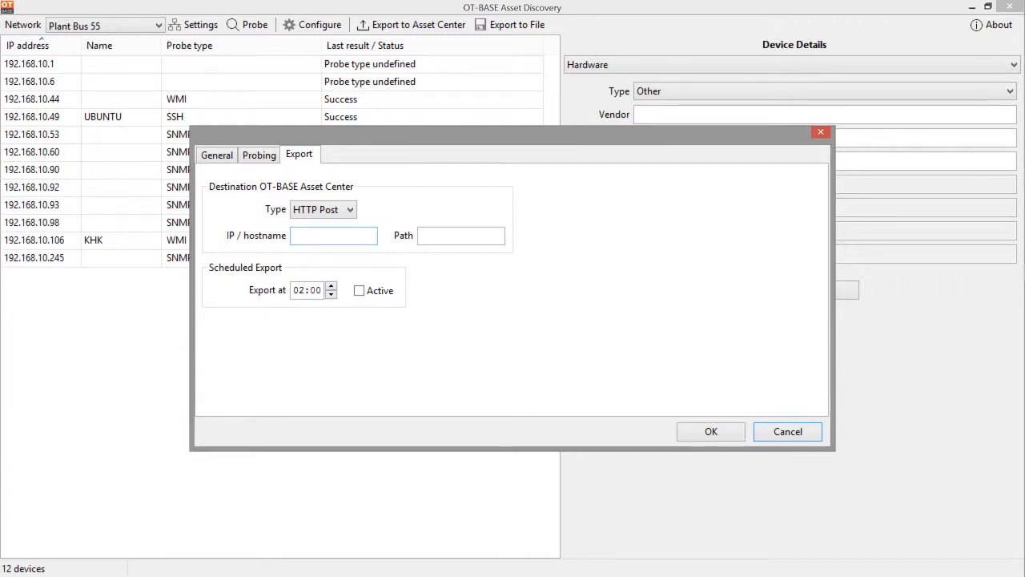
left_click(333, 235)
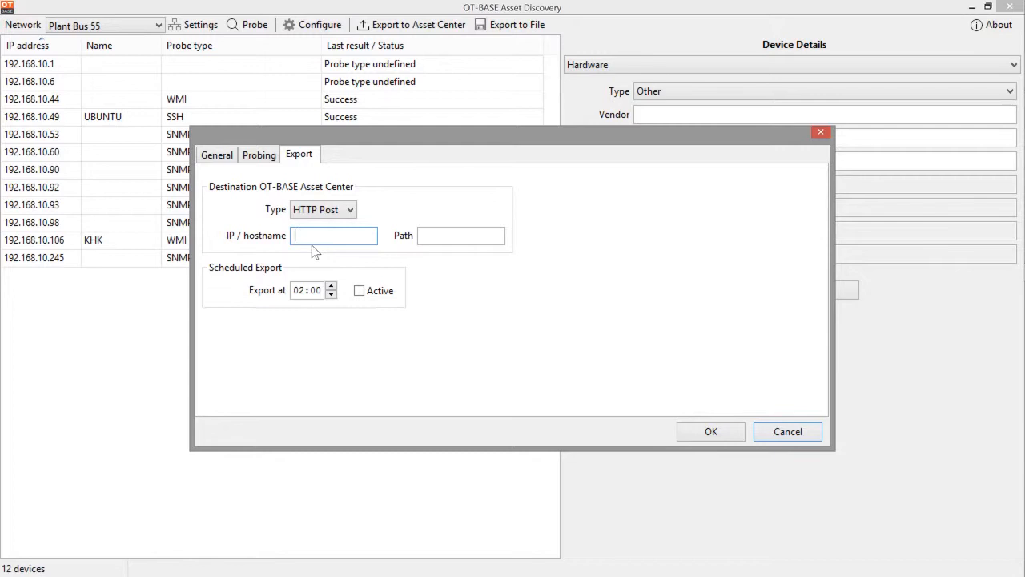
mouse_move(298, 253)
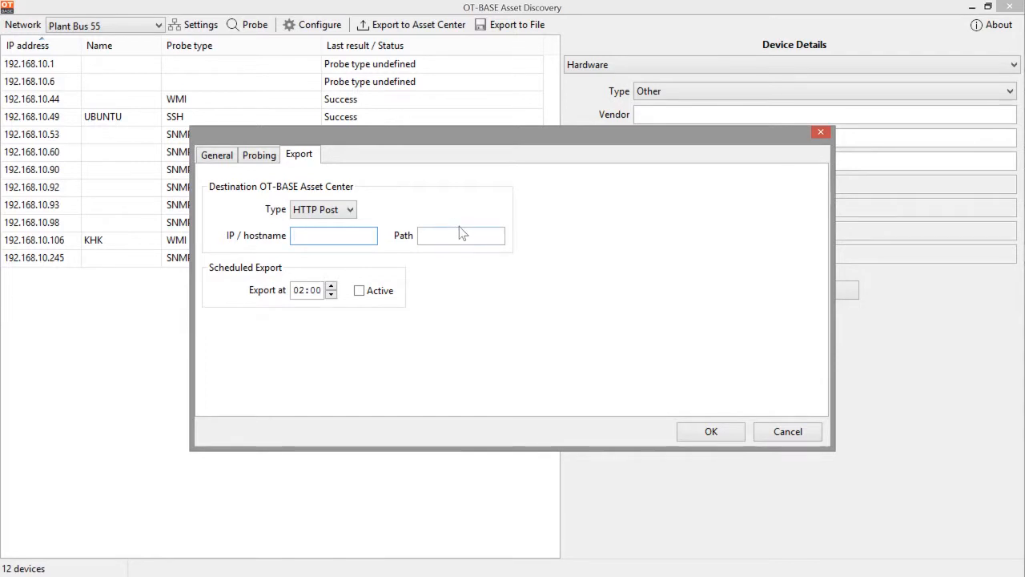
type("sink/agentsink.php")
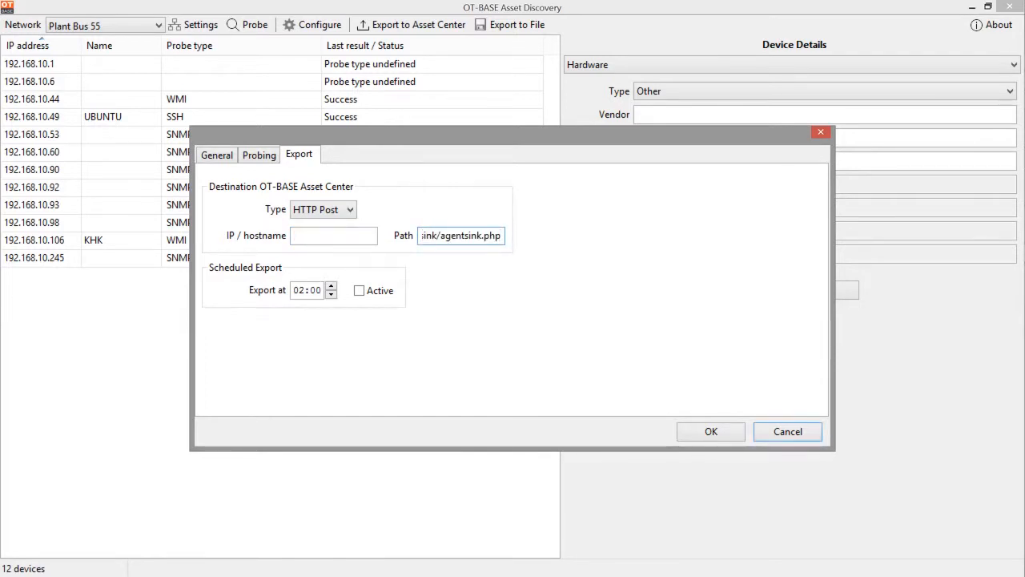
type("/agentsink/agentsink.php")
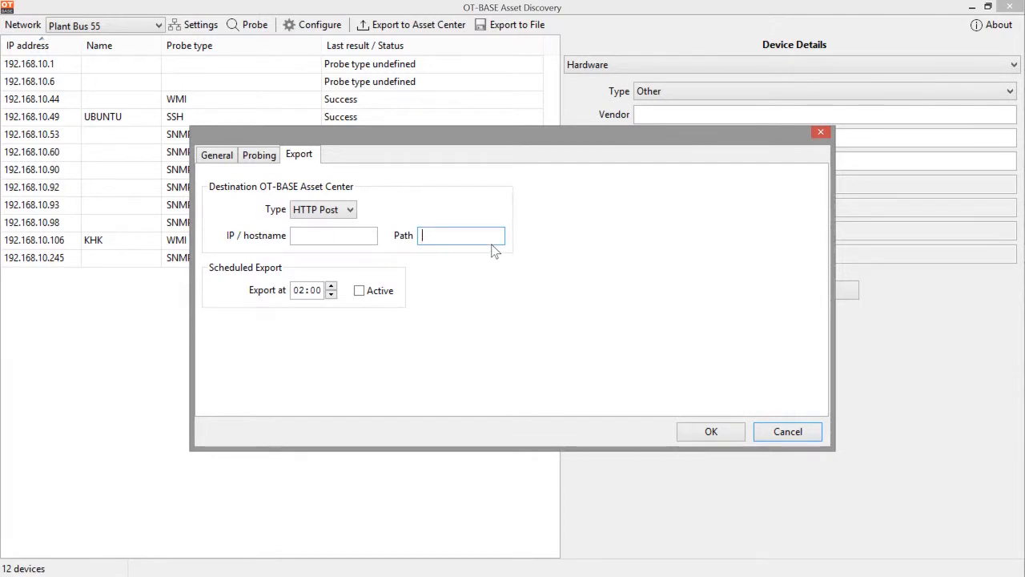
mouse_move(596, 264)
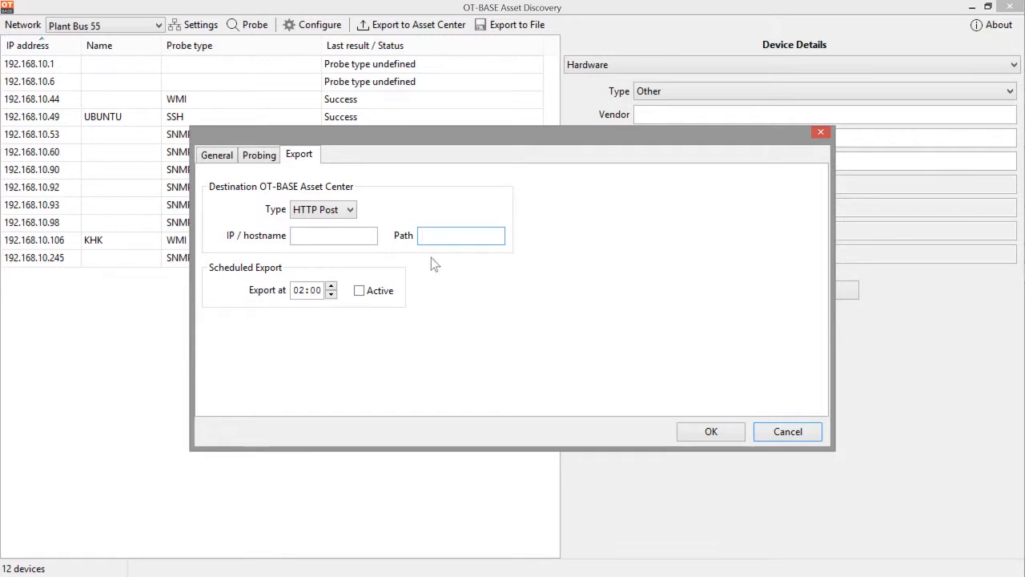
left_click(333, 234)
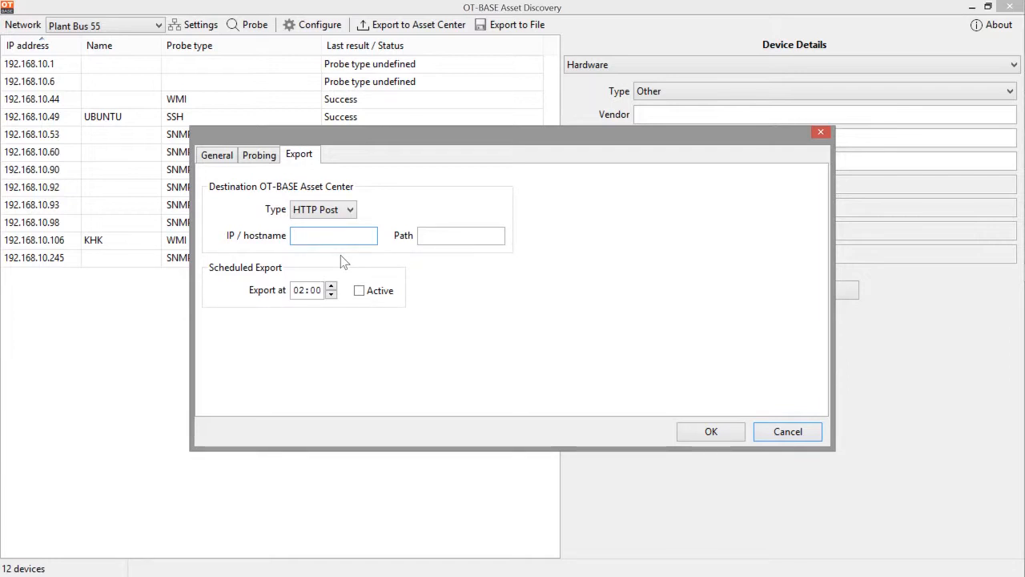
left_click(334, 235)
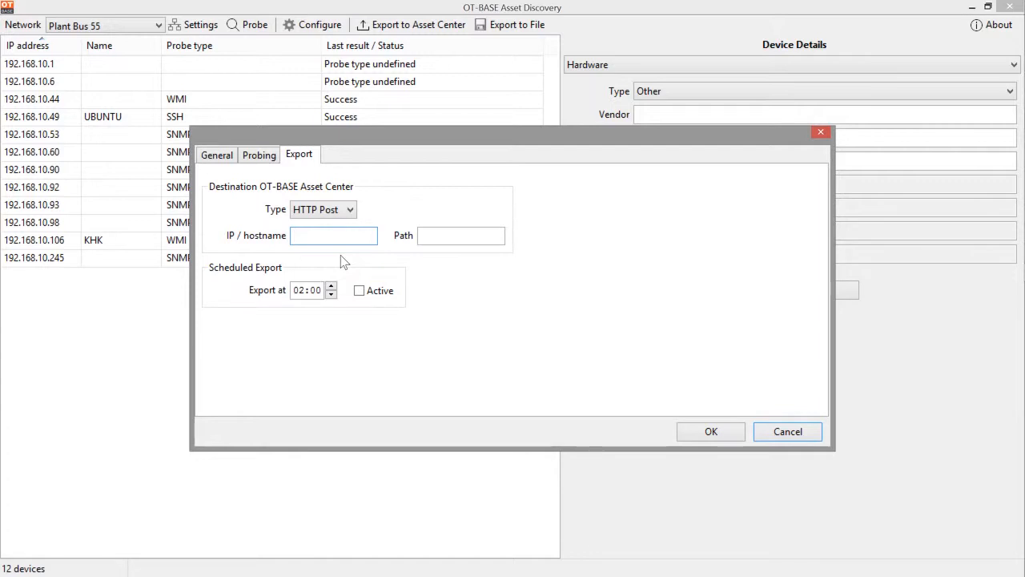
left_click(333, 235)
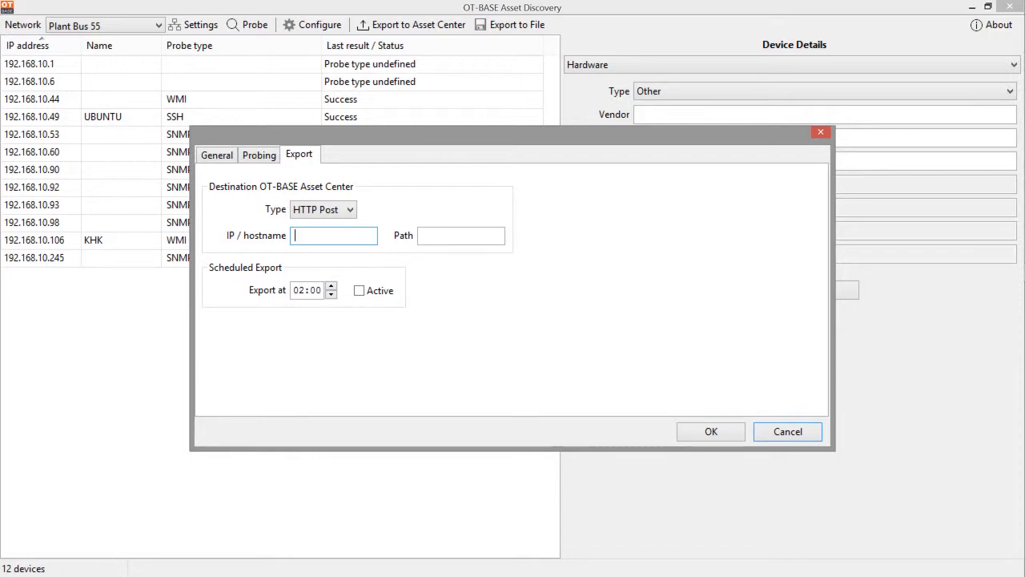
left_click(460, 235)
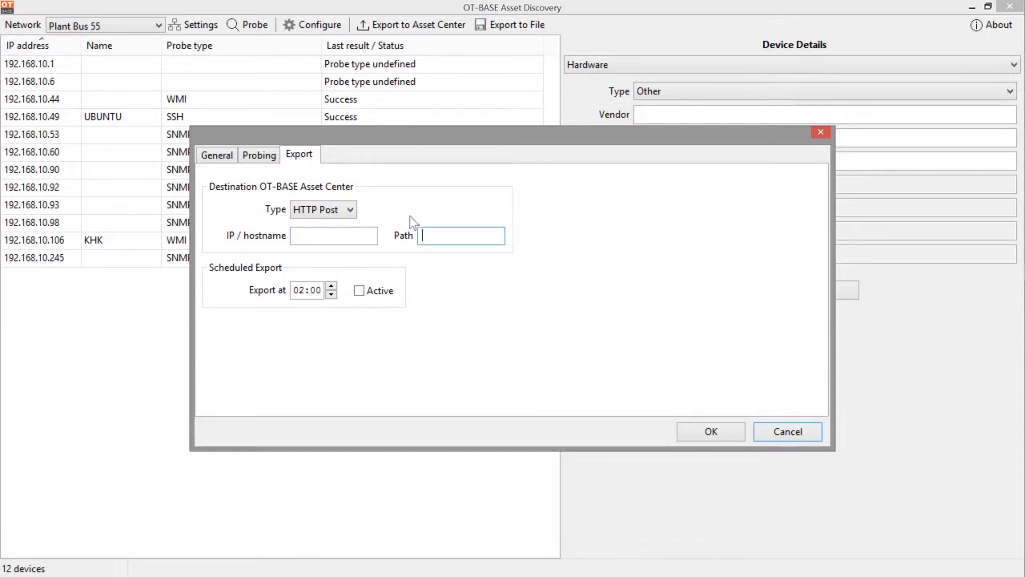
Step: Change the destination type to SSH and focus the host, user and password fields
left_click(323, 209)
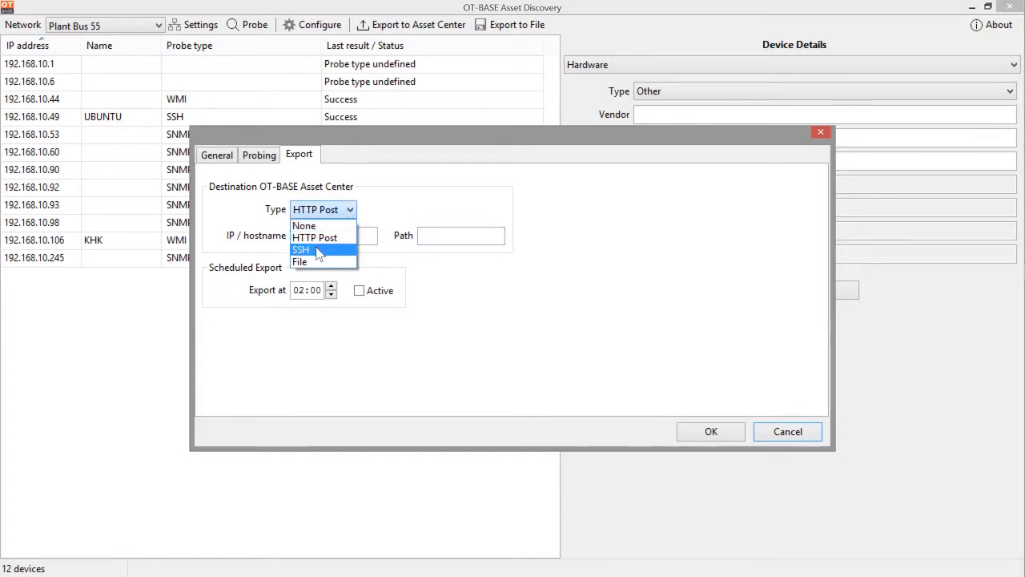
left_click(300, 249)
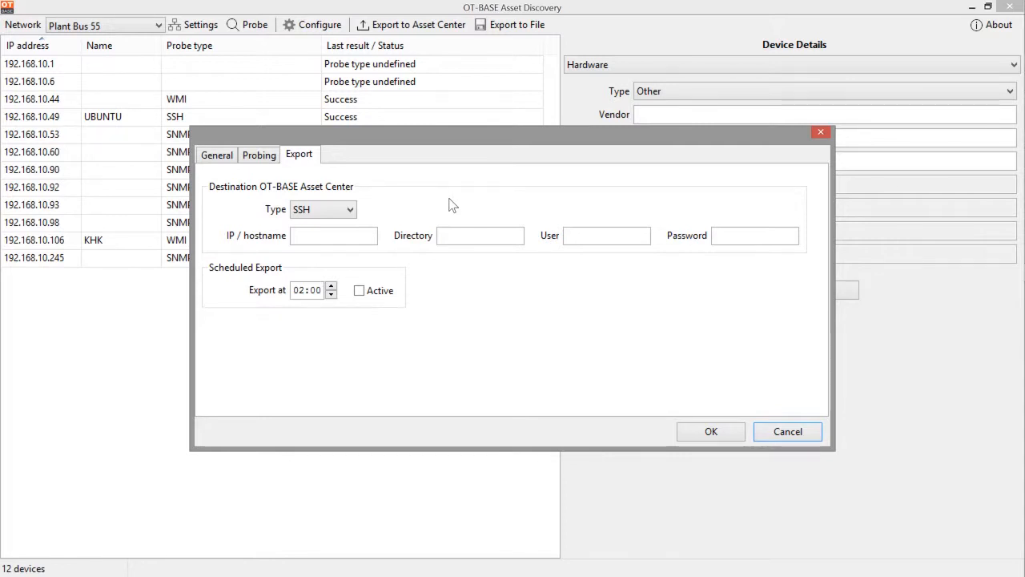
left_click(333, 234)
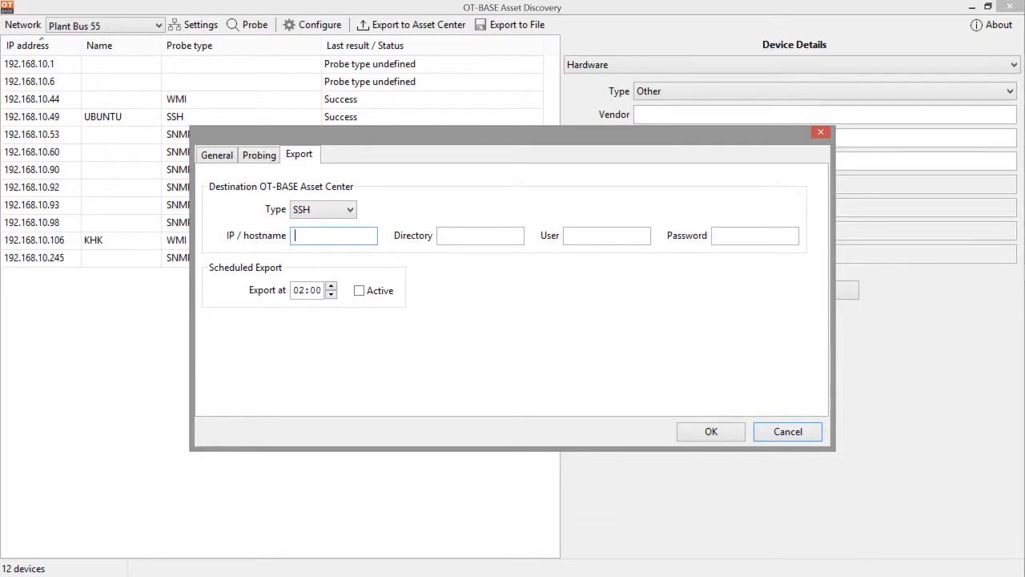
left_click(479, 234)
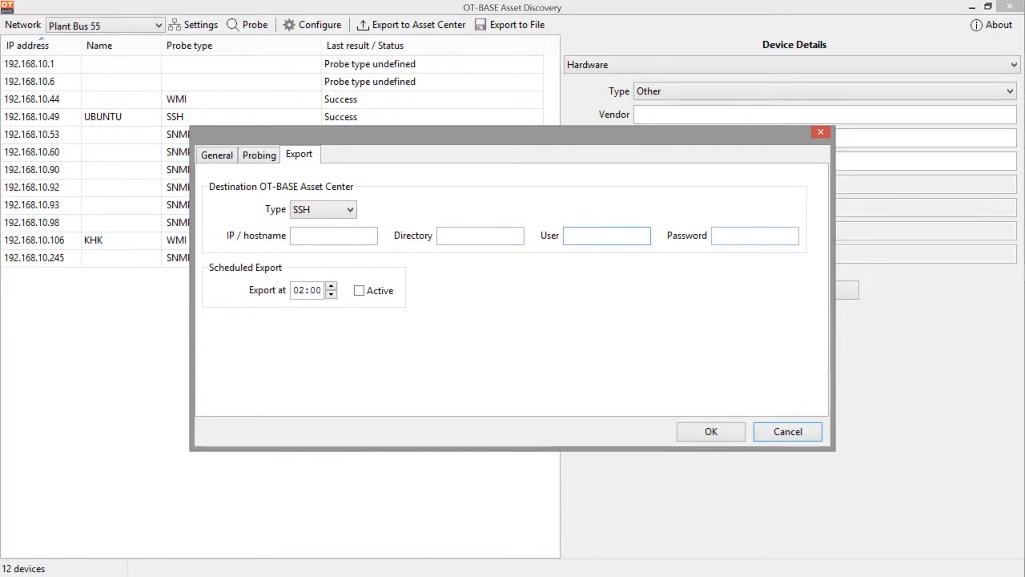
left_click(753, 235)
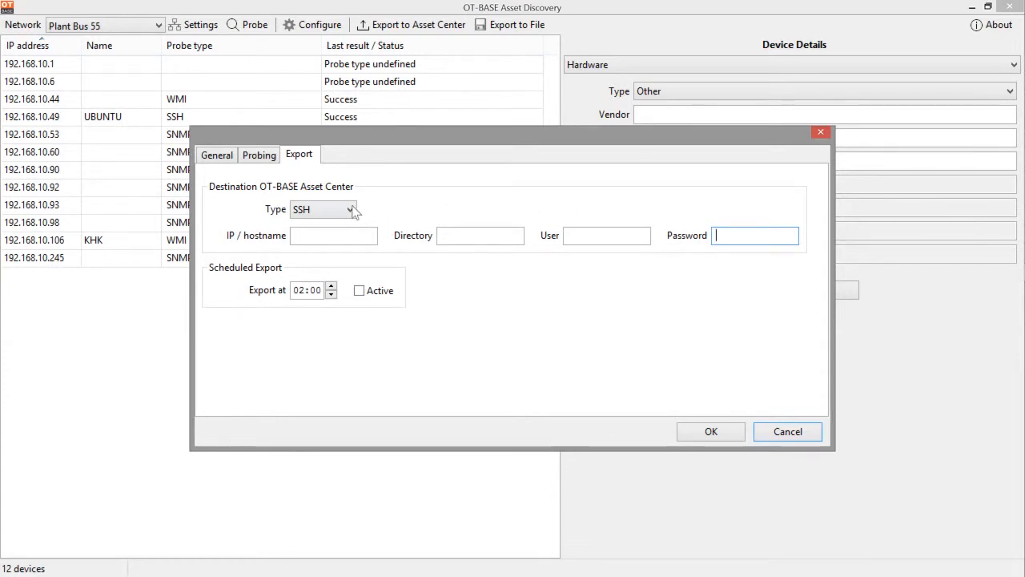
Step: Set the export destination to File, leaving its directory field empty
left_click(322, 209)
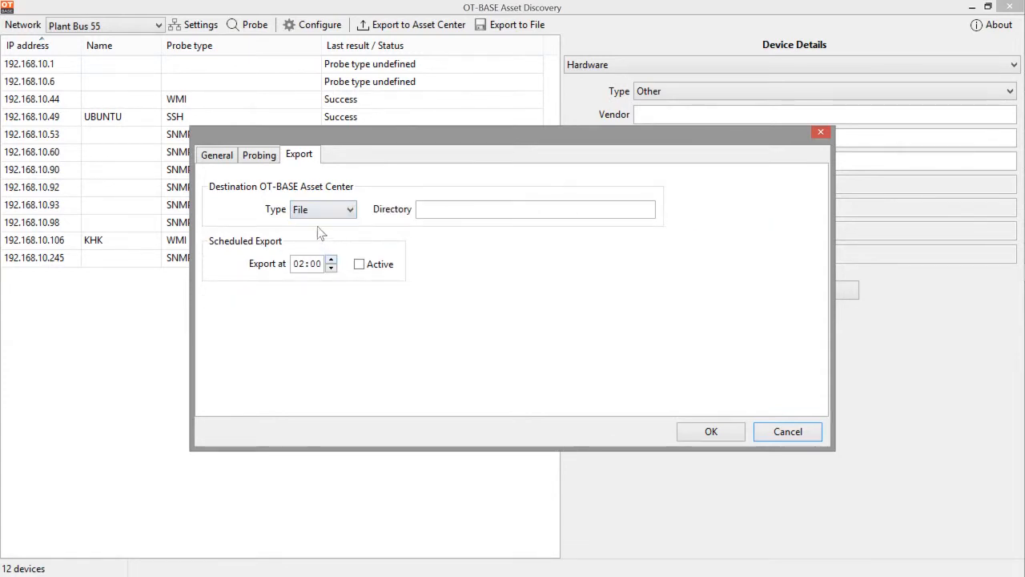
mouse_move(370, 179)
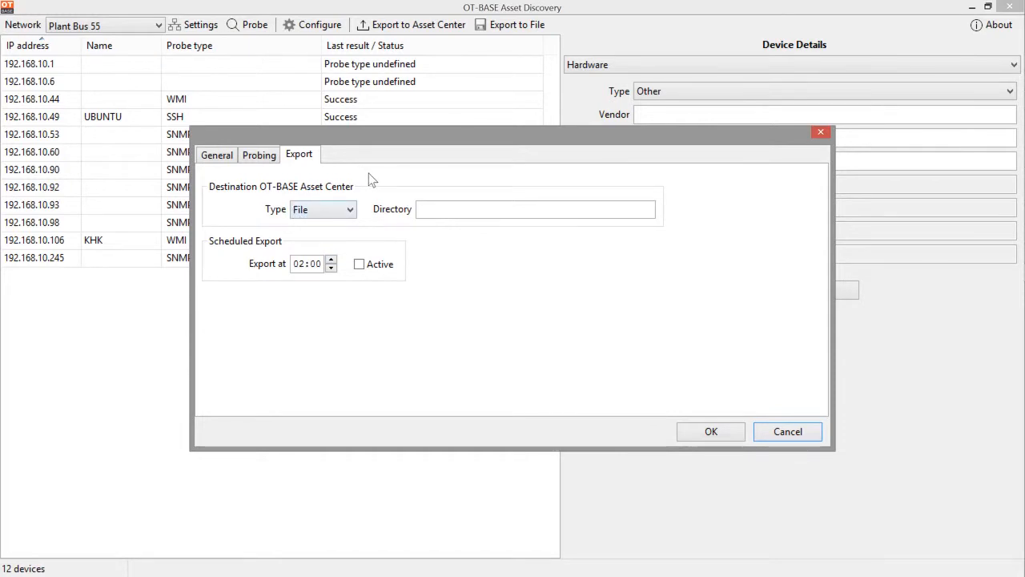
mouse_move(373, 180)
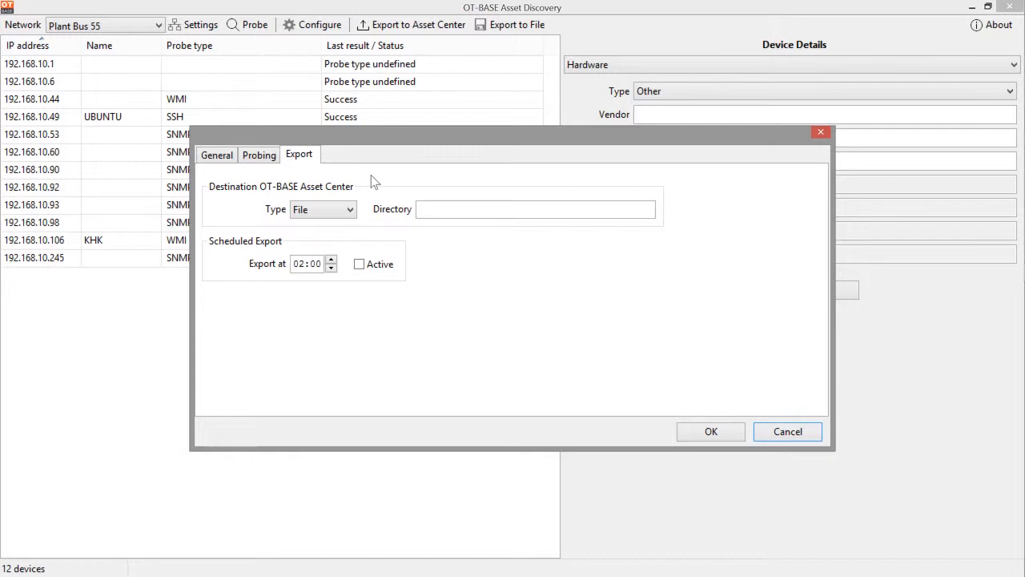
left_click(535, 209)
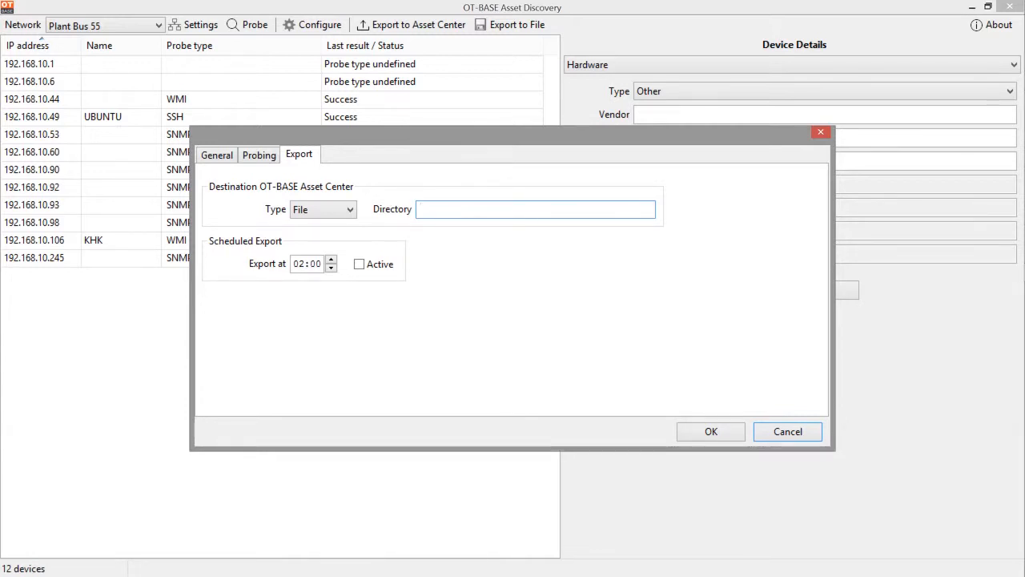
left_click(535, 209)
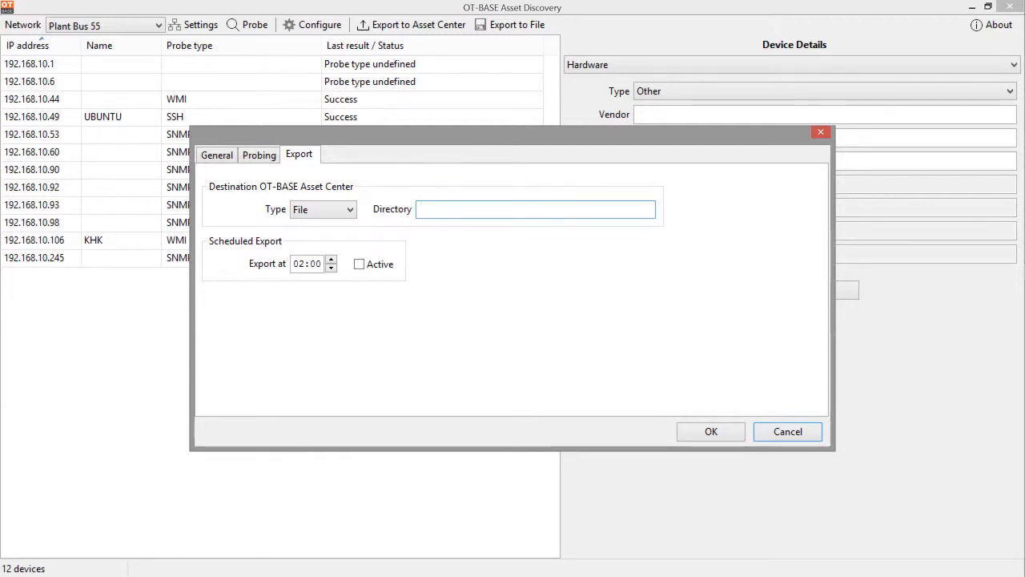
left_click(535, 209)
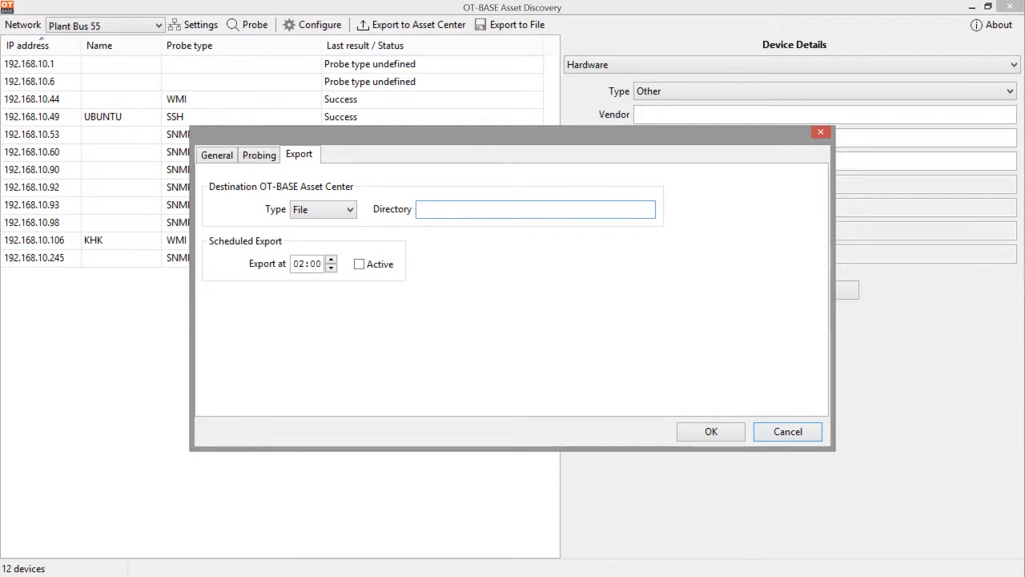
left_click(535, 209)
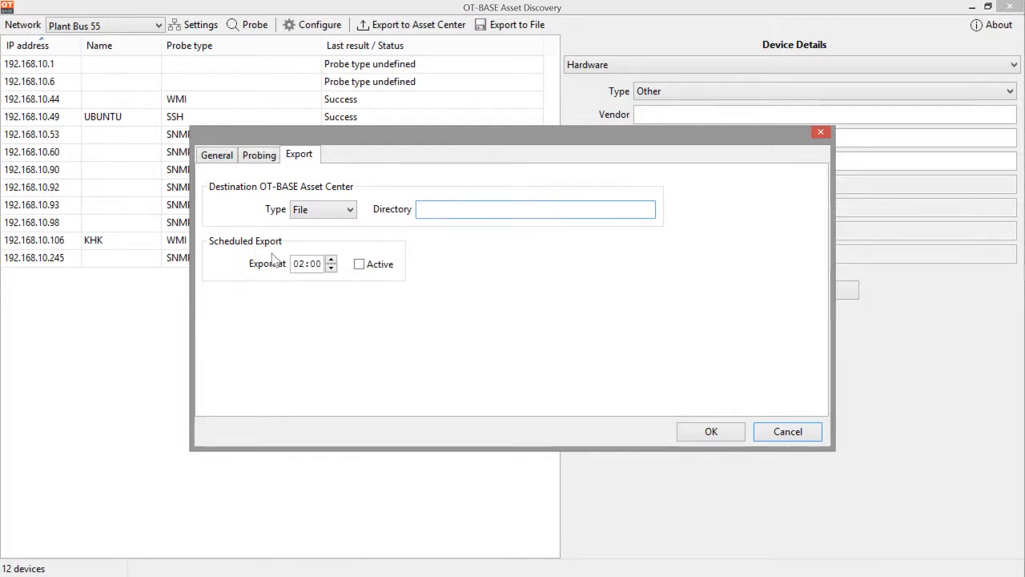
Step: Raise the scheduled export hour to 20:00 and tick Active
left_click(536, 209)
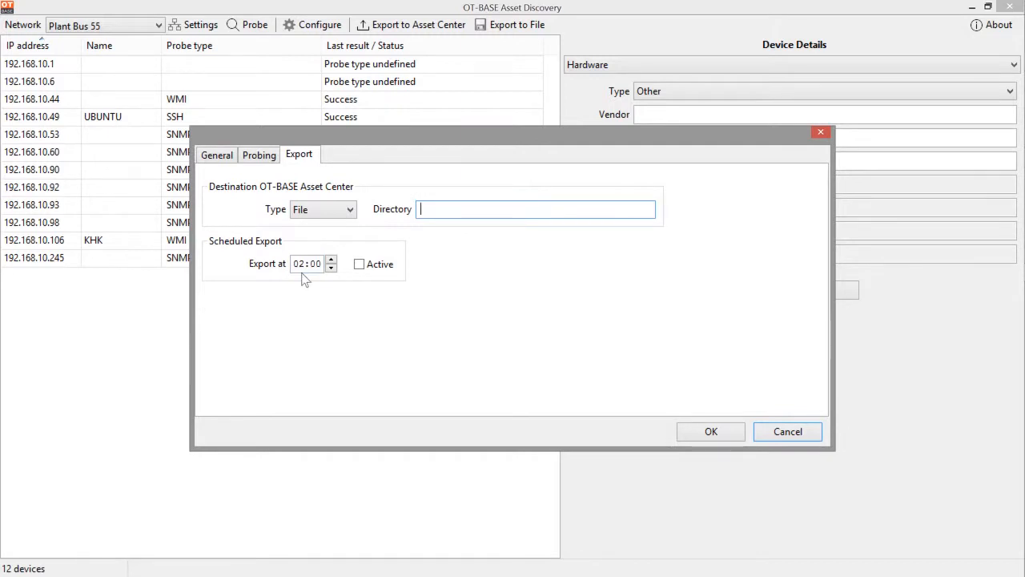
left_click(330, 259)
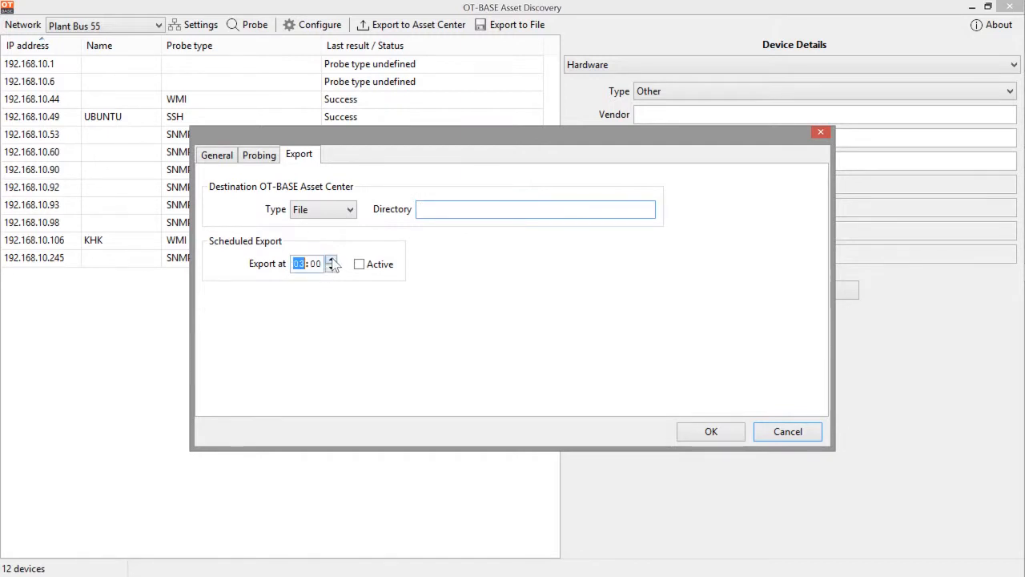
left_click(331, 259)
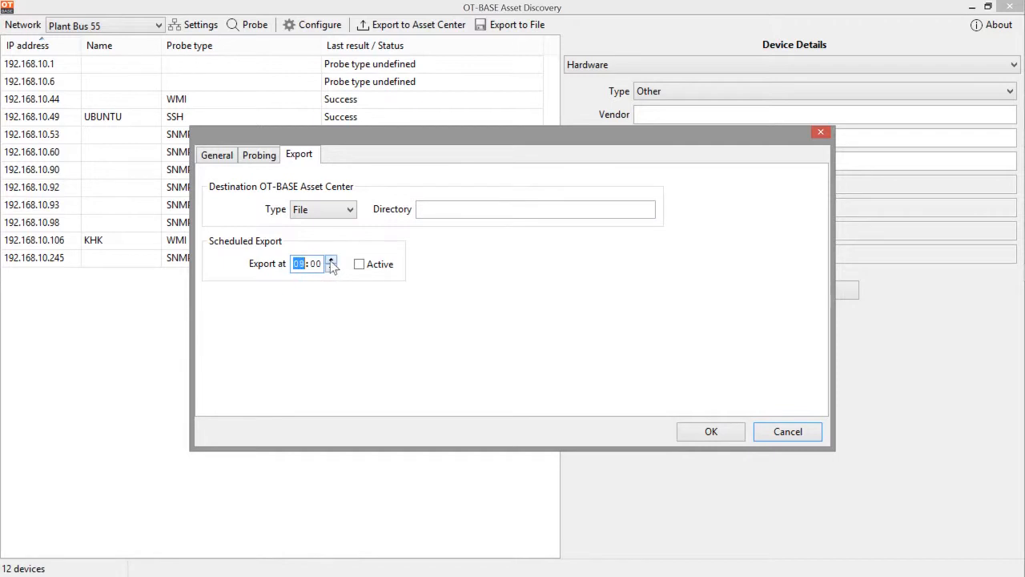
left_click(330, 260)
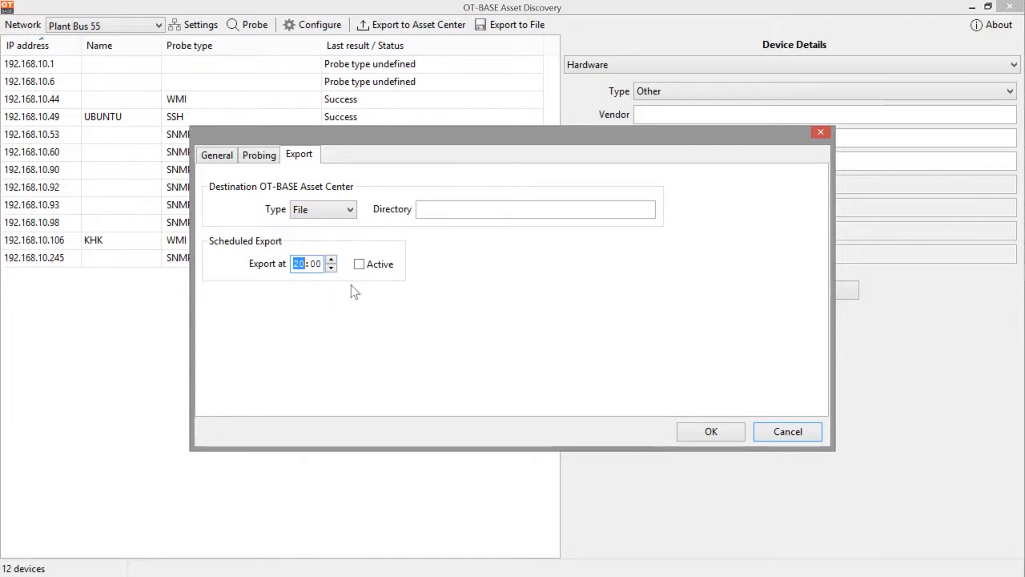
left_click(358, 264)
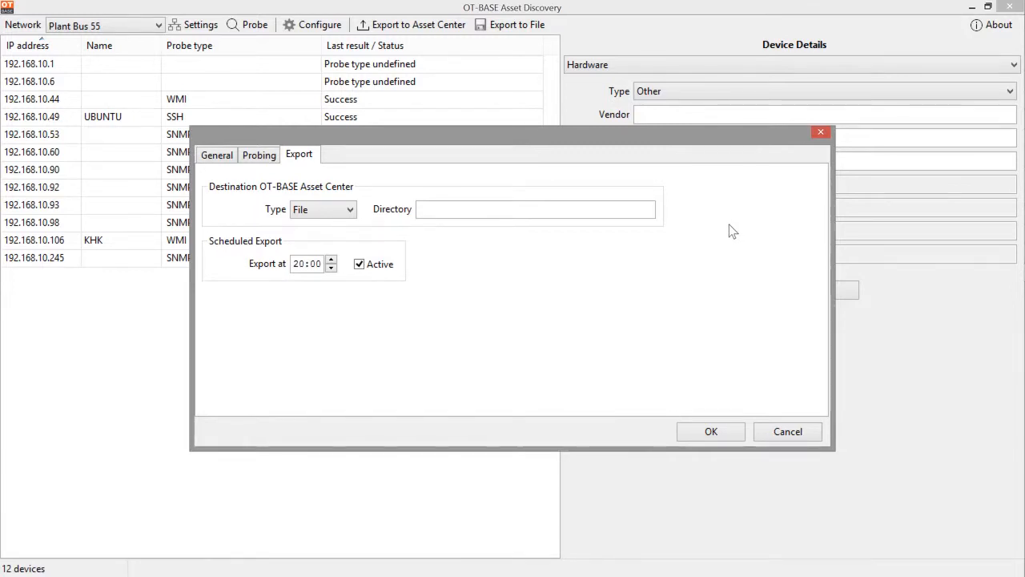
mouse_move(335, 180)
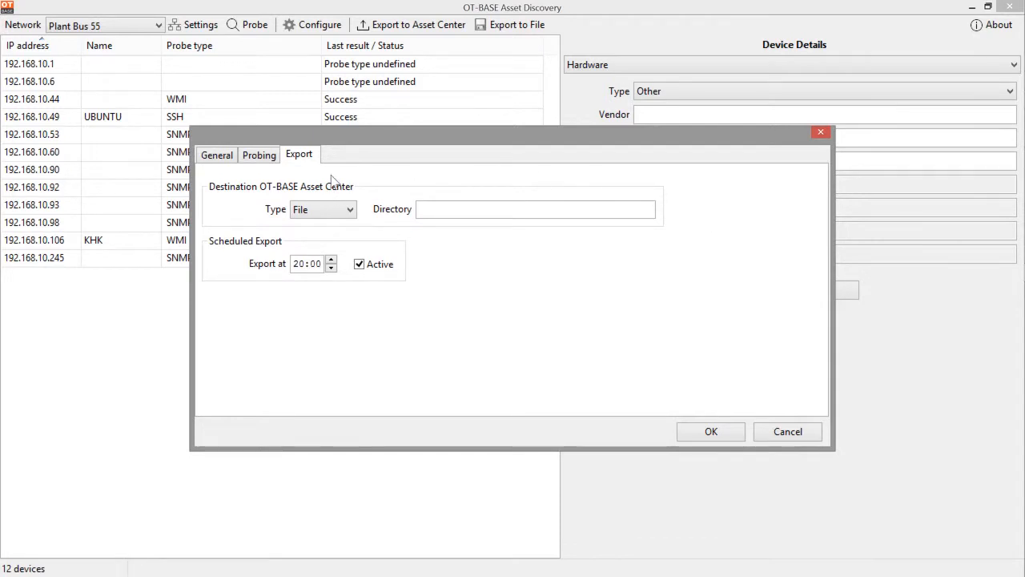
mouse_move(352, 177)
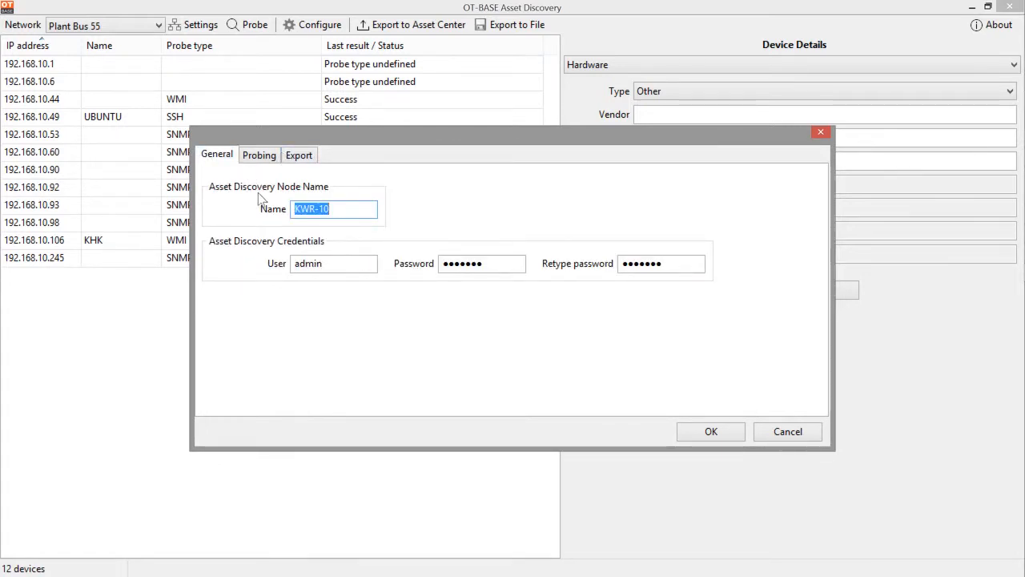
mouse_move(461, 189)
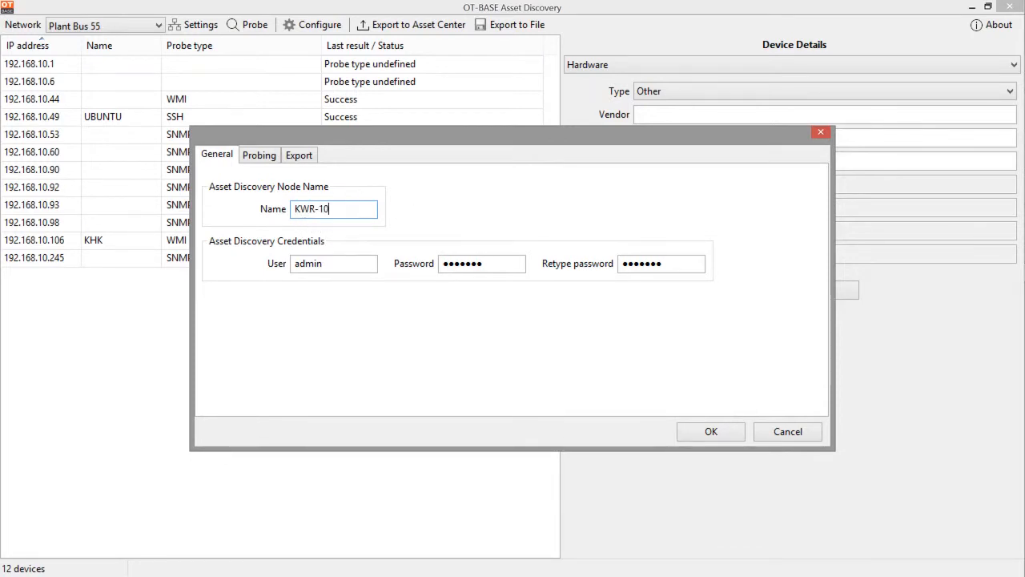
mouse_move(449, 219)
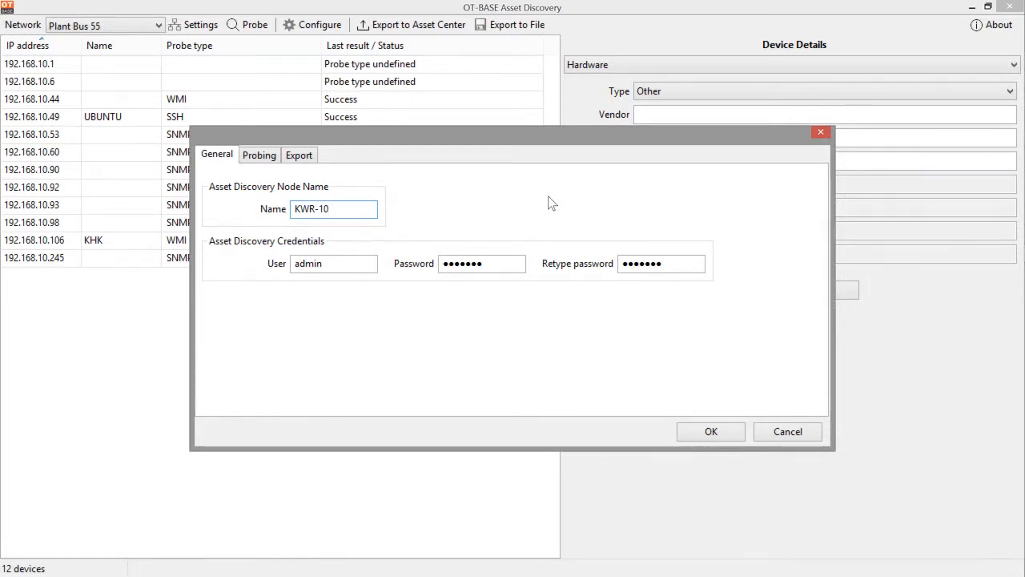
Step: Review the General tab's node name KWR-10 and admin credentials
left_click(333, 208)
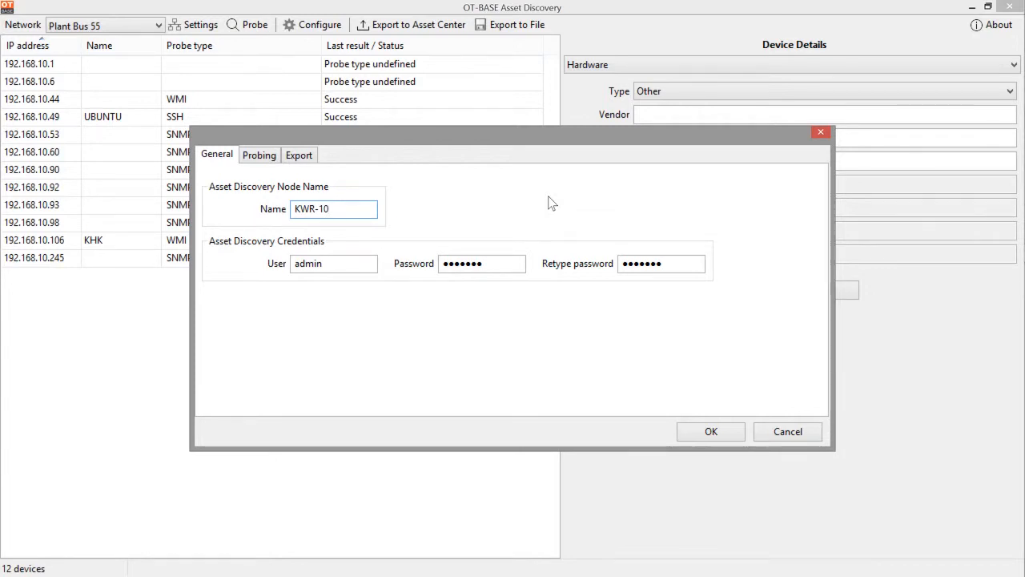
left_click(333, 209)
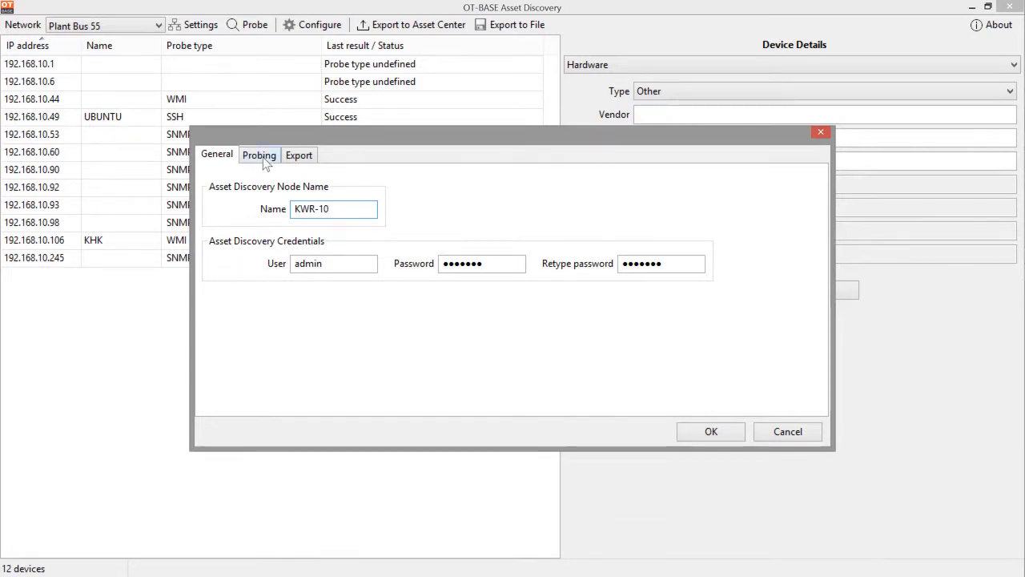
Step: Show the Probing tab with its WMI and SSH default credentials
left_click(259, 154)
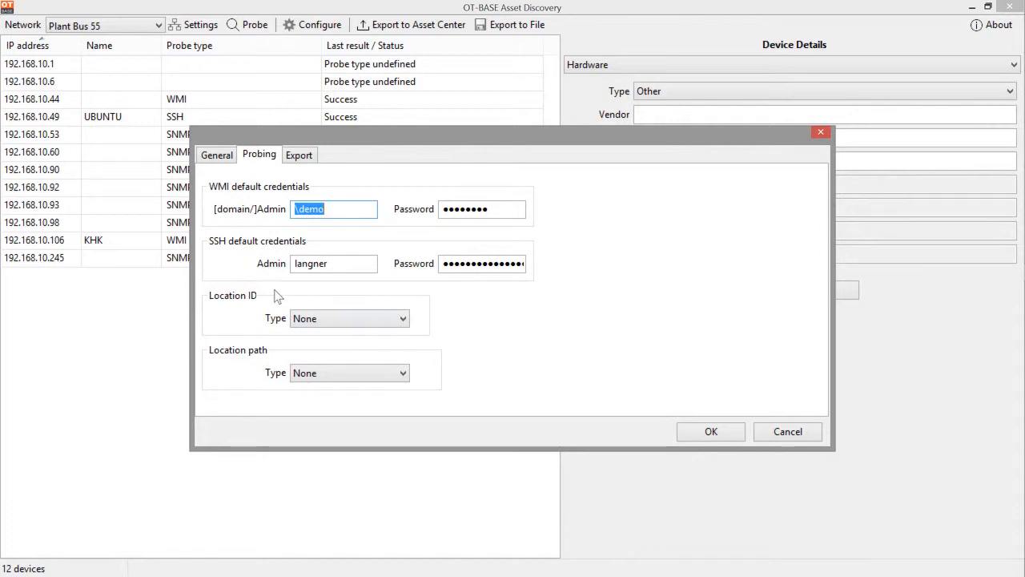
mouse_move(235, 291)
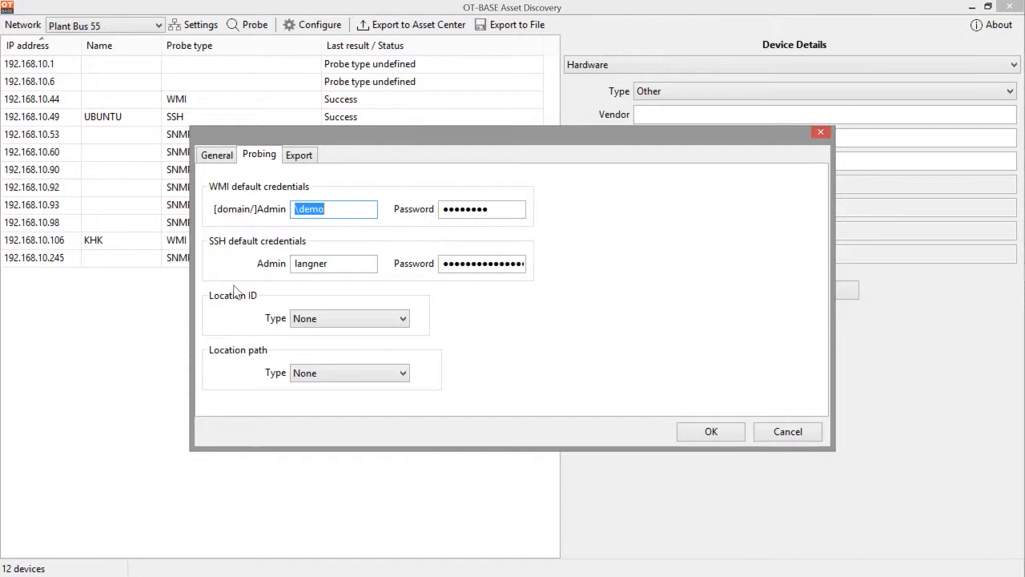
mouse_move(541, 332)
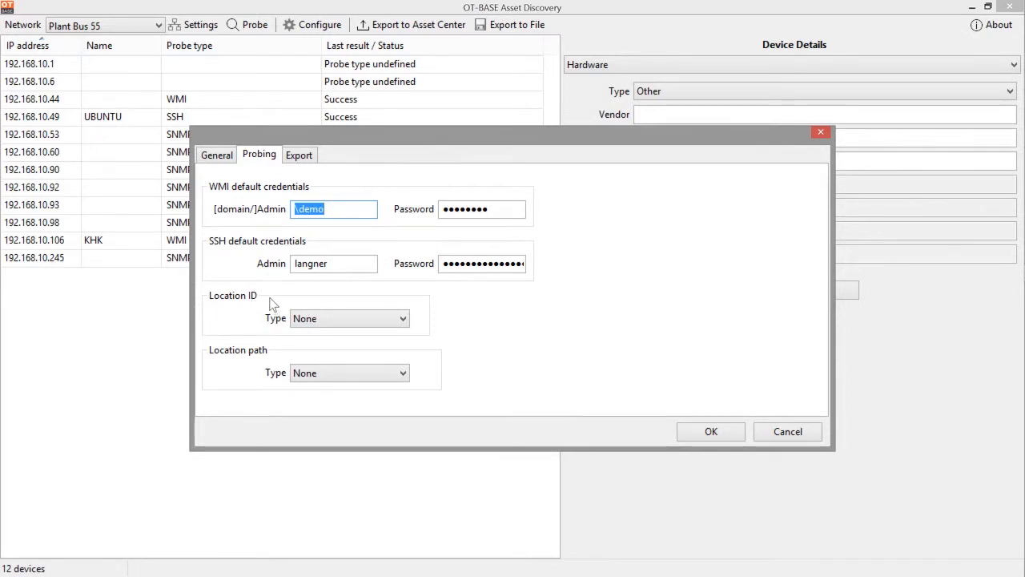
mouse_move(335, 296)
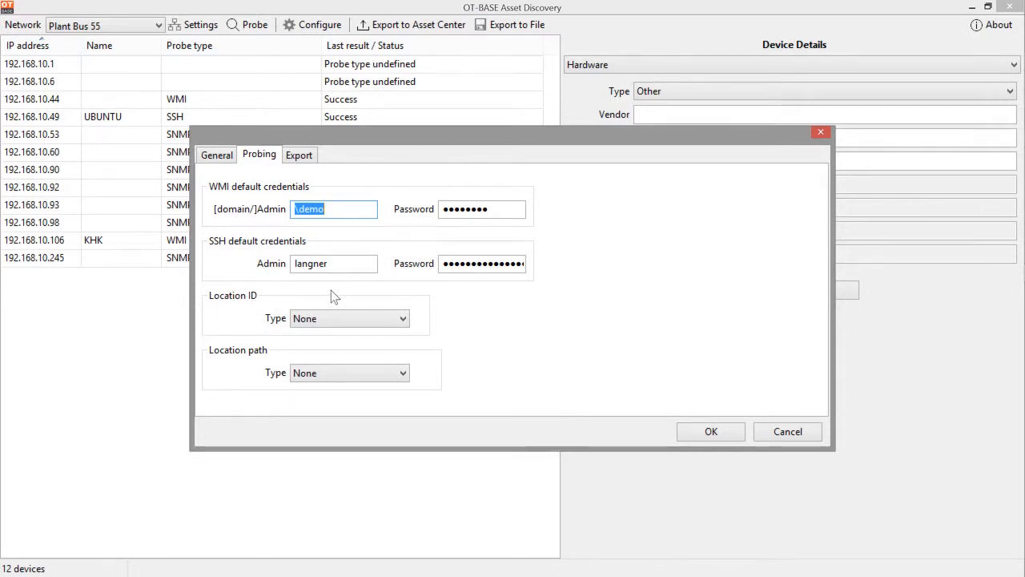
Step: Set Location ID type to 'Prefix + SNMP location', leaving the prefix empty
left_click(348, 318)
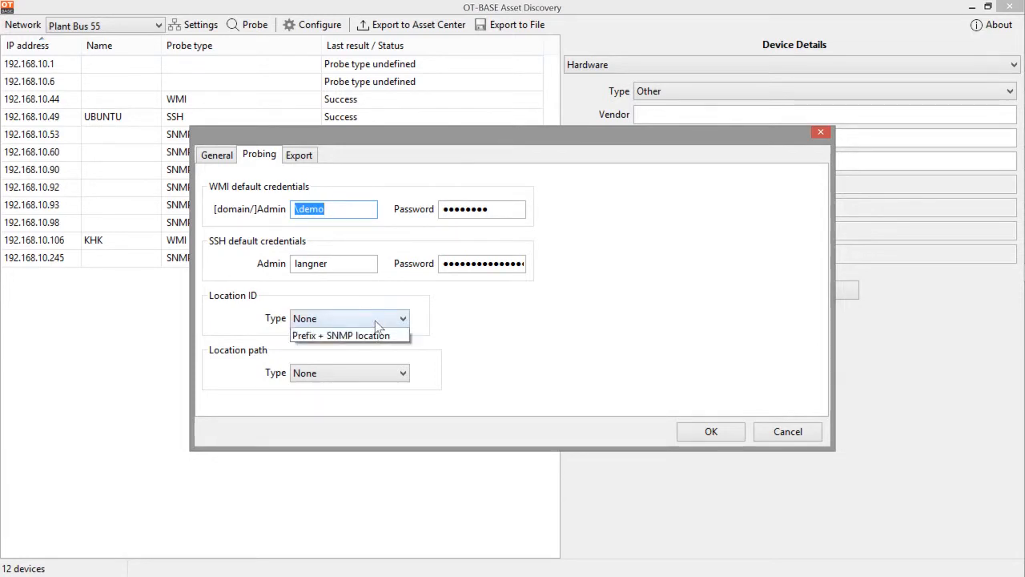
left_click(348, 318)
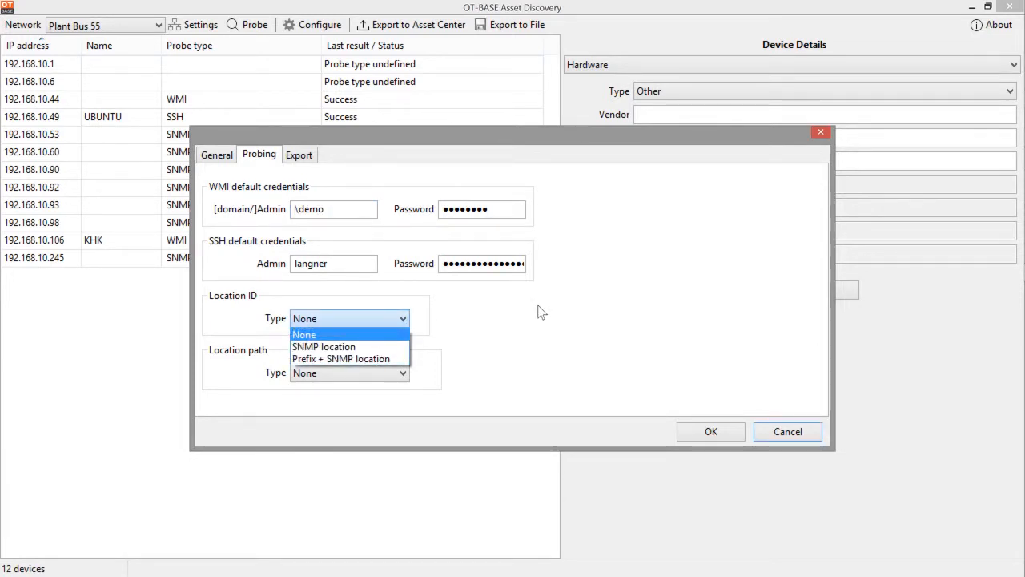
mouse_move(323, 345)
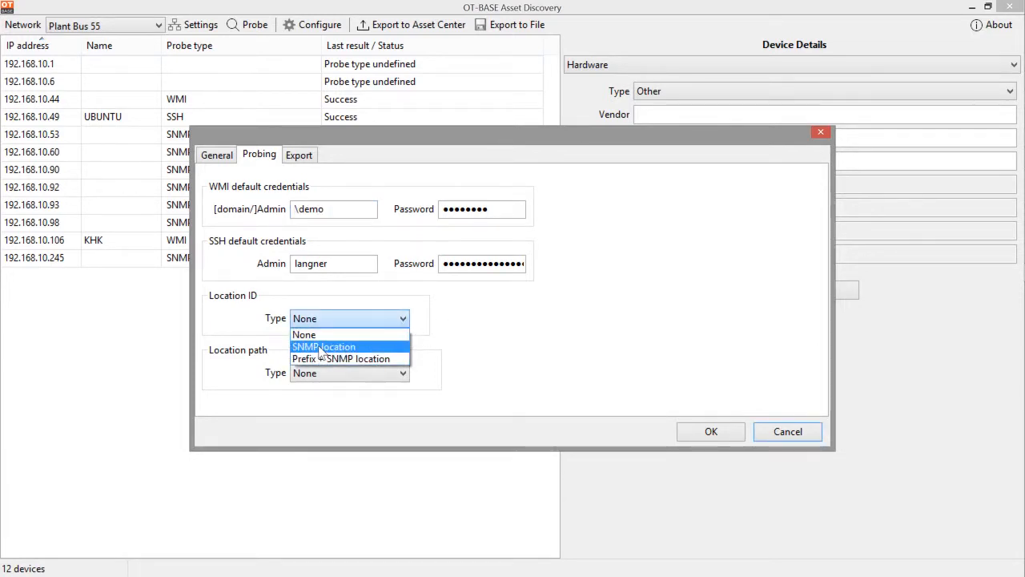
left_click(324, 346)
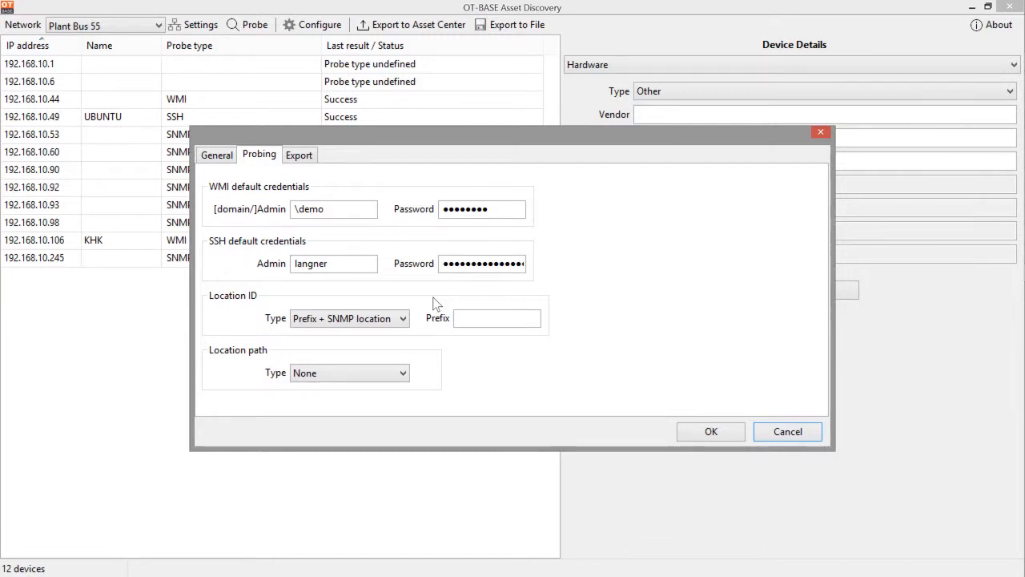
left_click(497, 318)
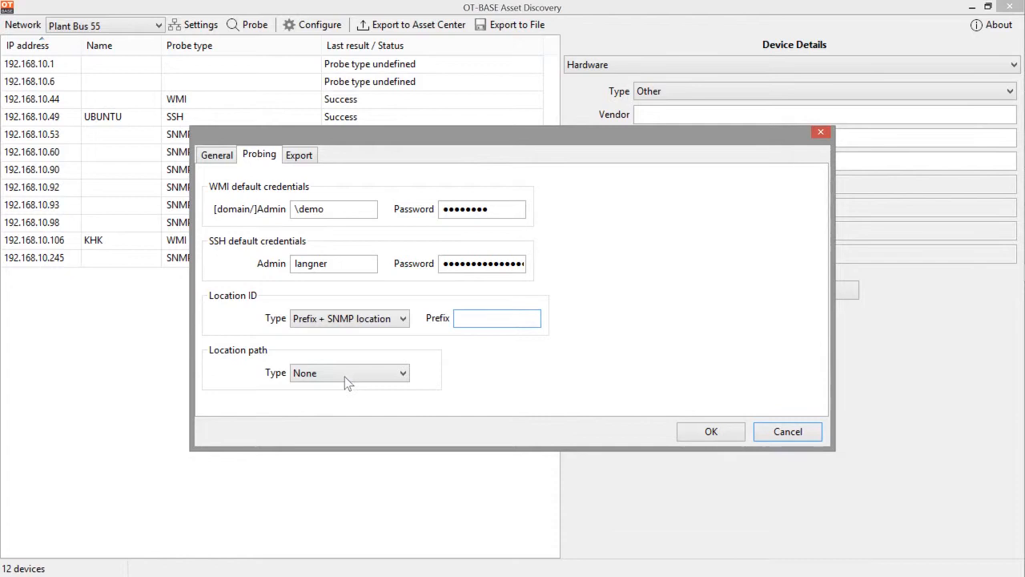
left_click(348, 372)
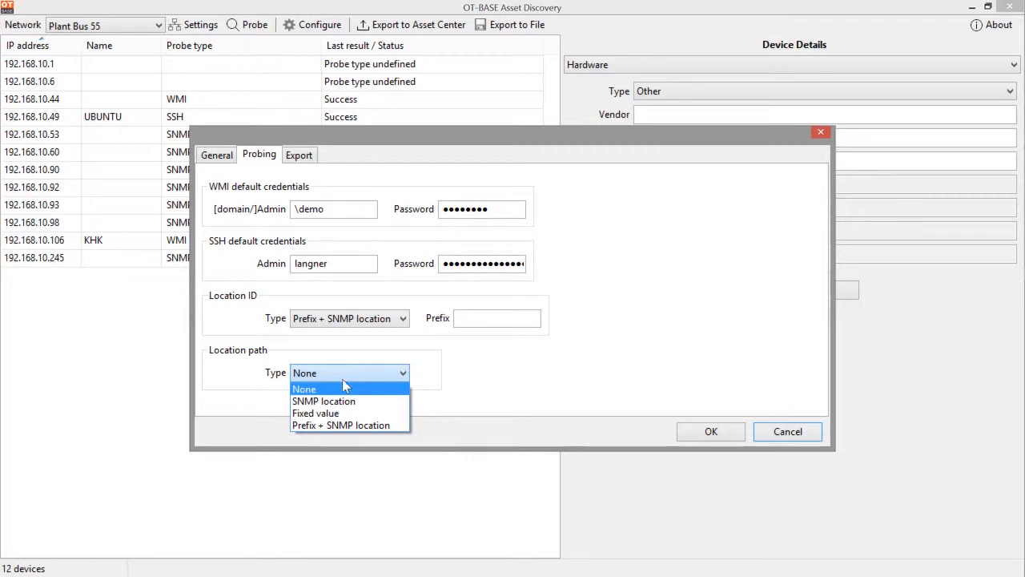
Step: Build the location path from SNMP location with a ';' delimiter, after trying '/' and '-'
left_click(324, 401)
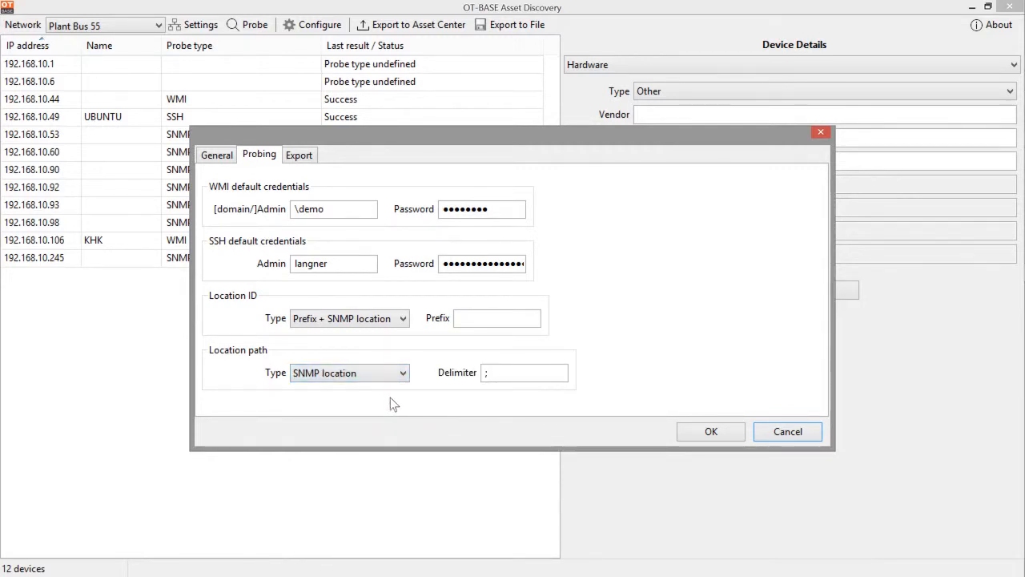
mouse_move(393, 398)
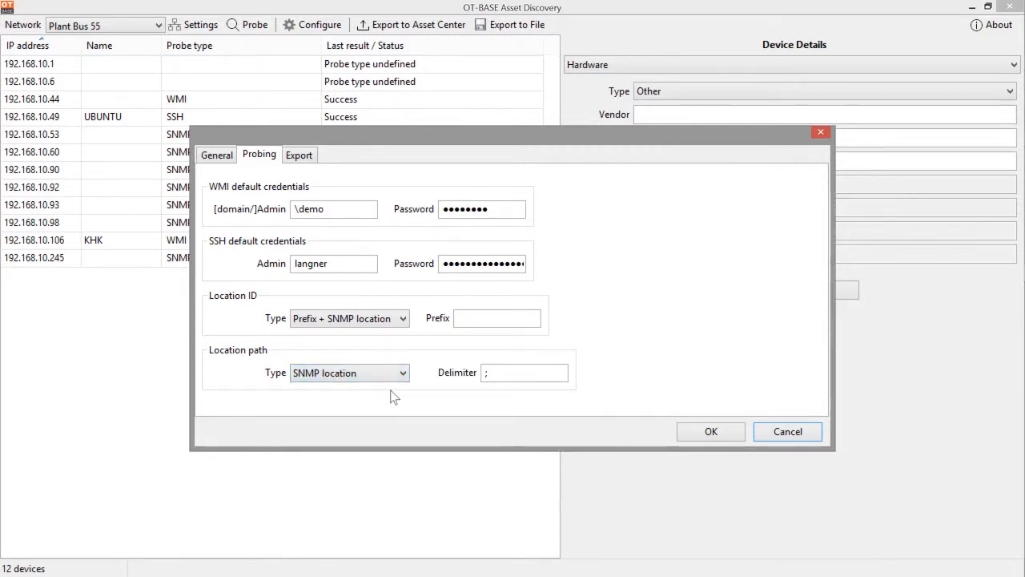
mouse_move(408, 392)
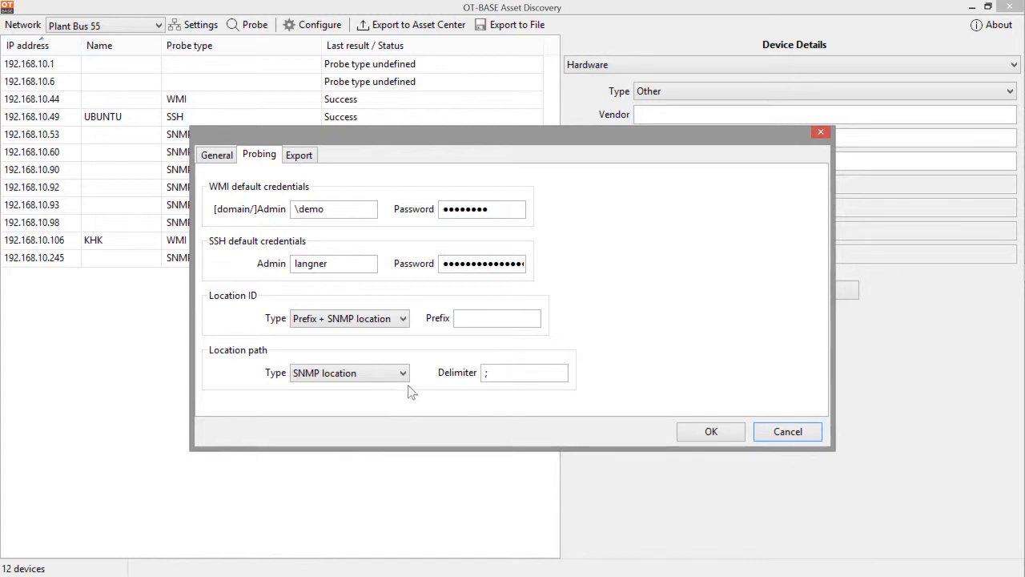
mouse_move(380, 309)
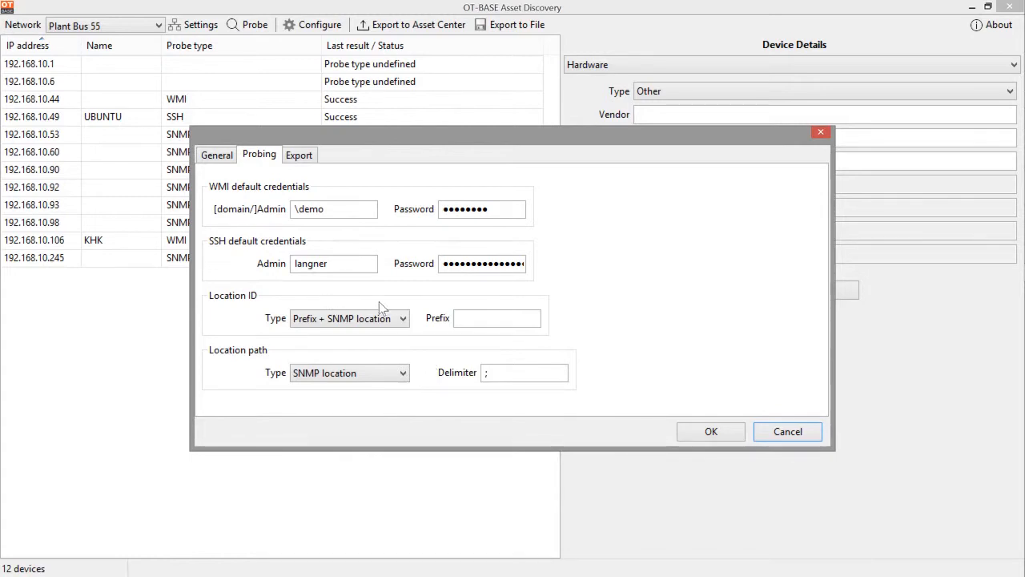
mouse_move(560, 349)
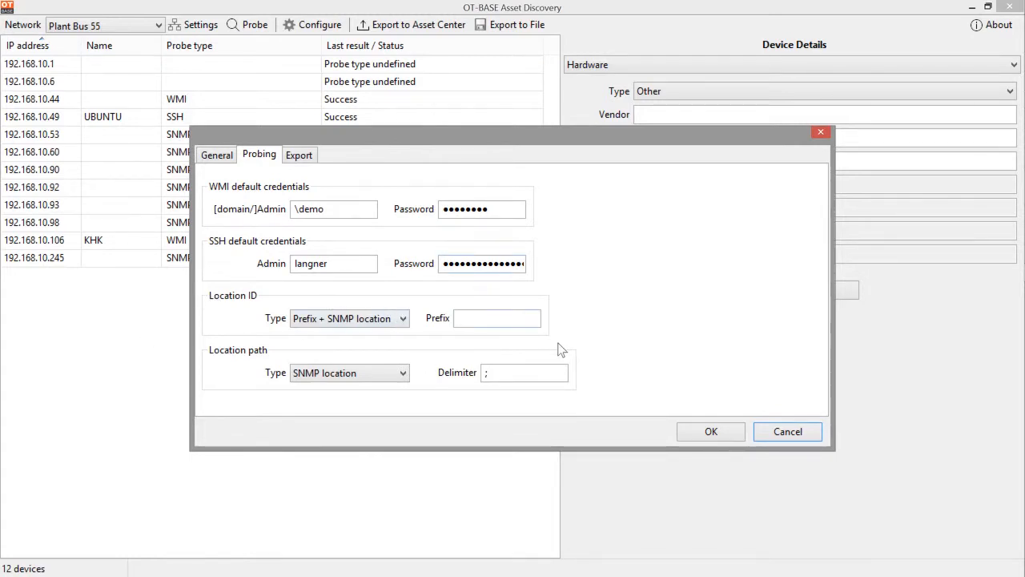
mouse_move(639, 353)
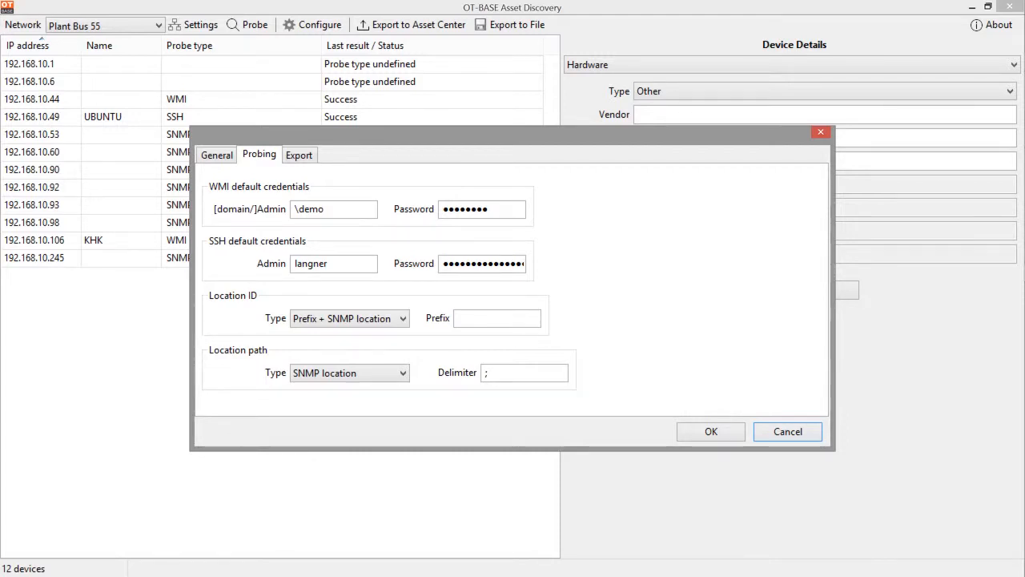
left_click(523, 373)
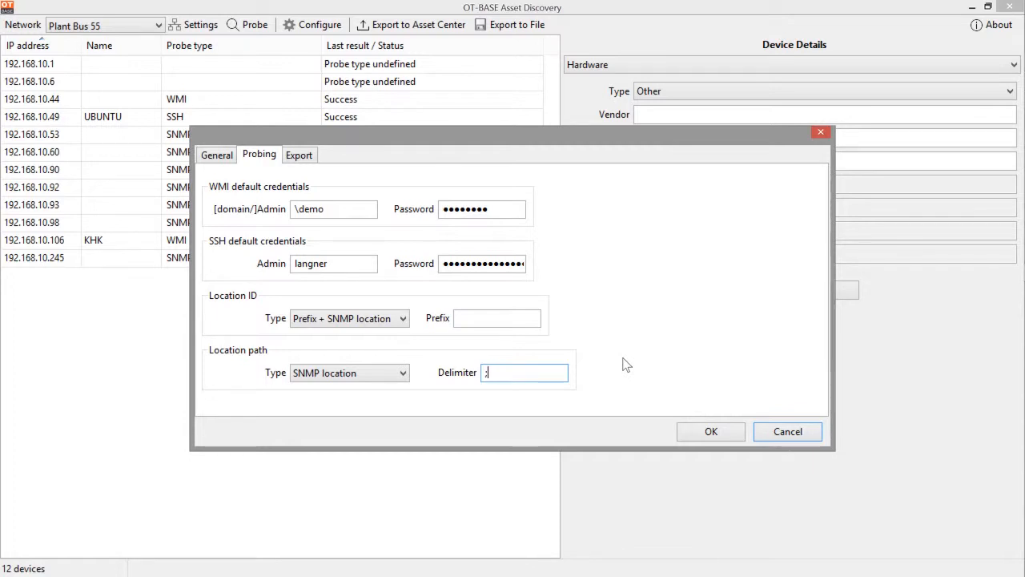
type("/")
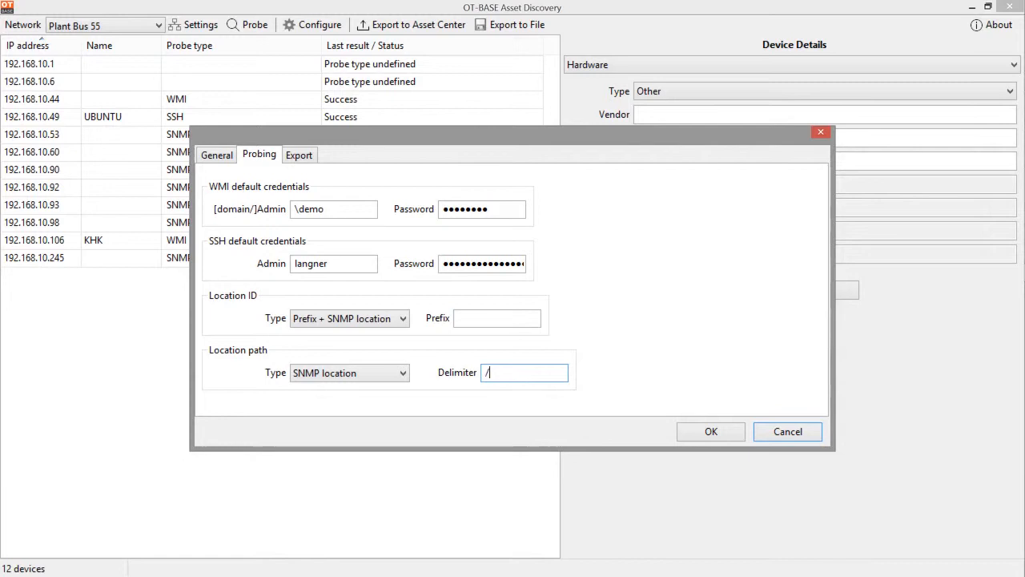
type("-")
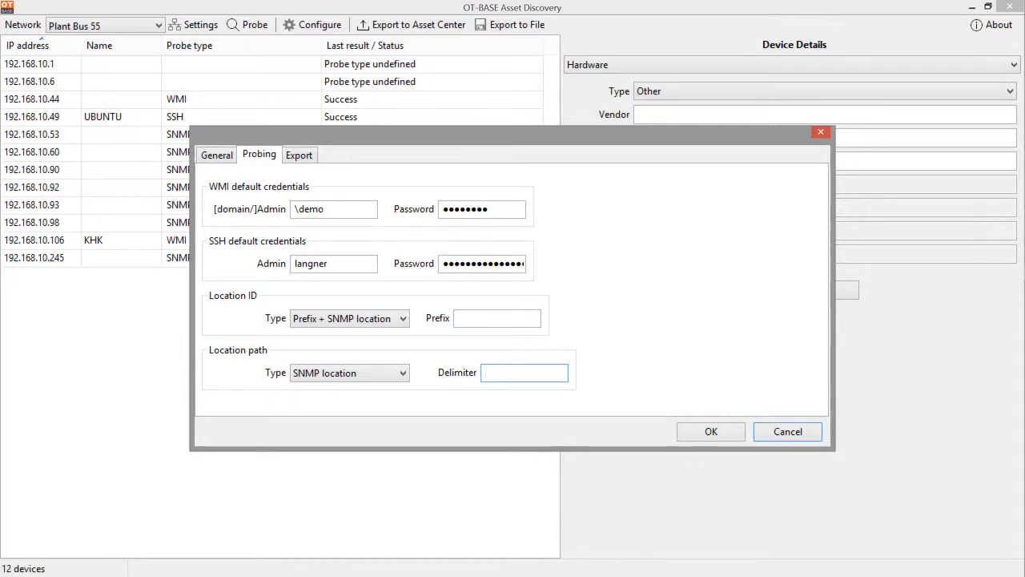
mouse_move(503, 417)
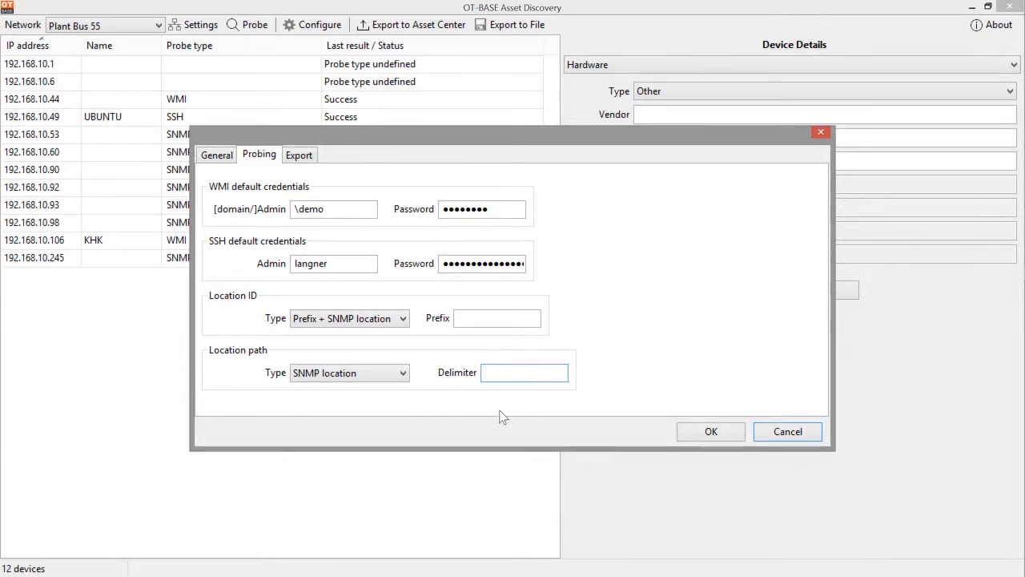
type(";")
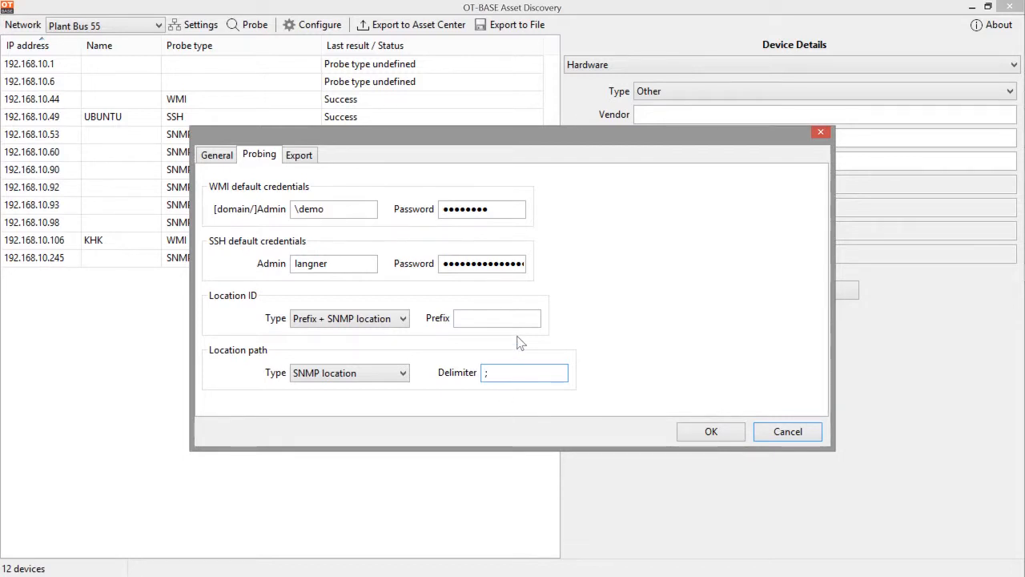
mouse_move(657, 346)
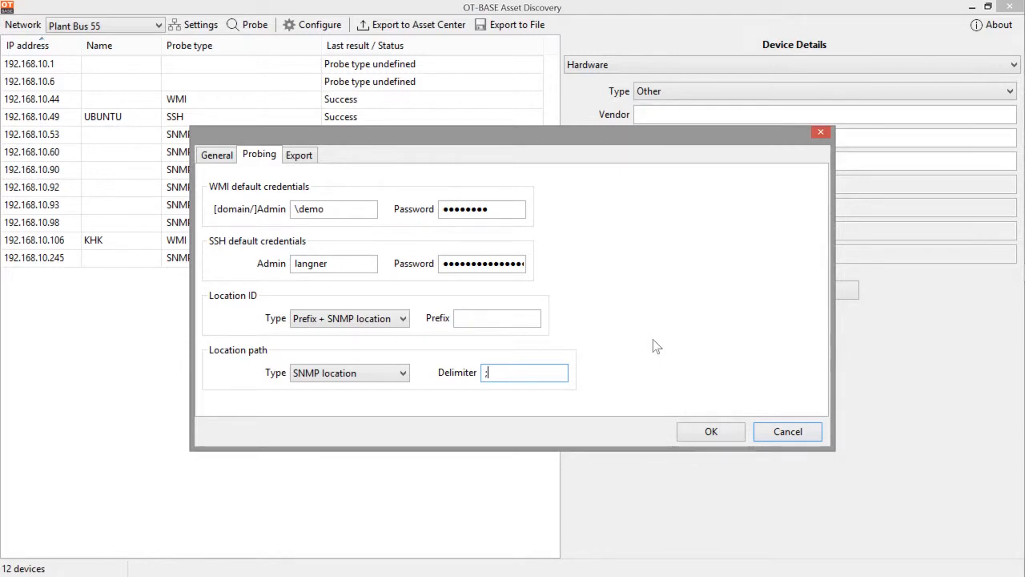
left_click(348, 373)
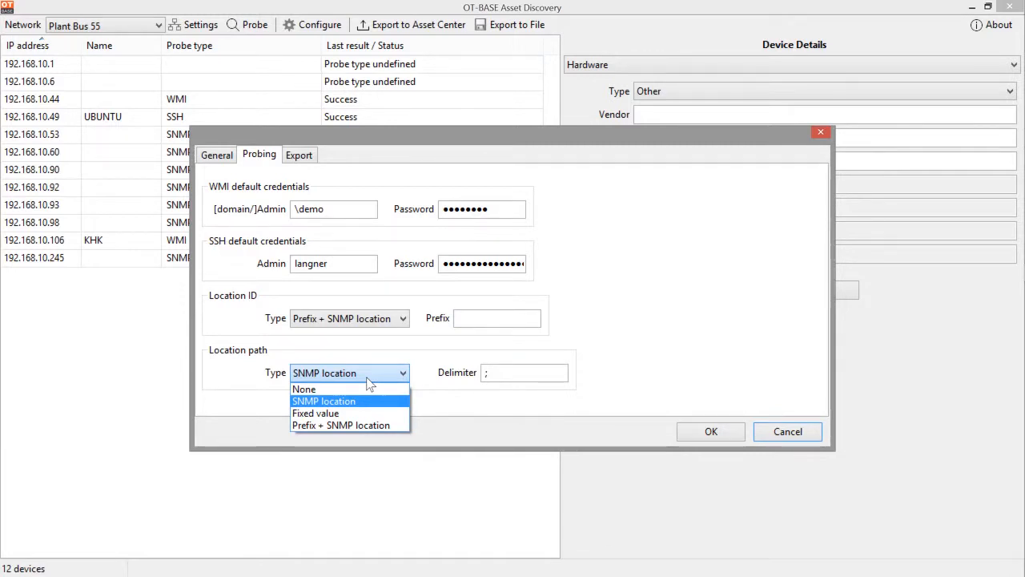
Step: Make the location path a Fixed value and focus its Location and Delimiter boxes
left_click(315, 413)
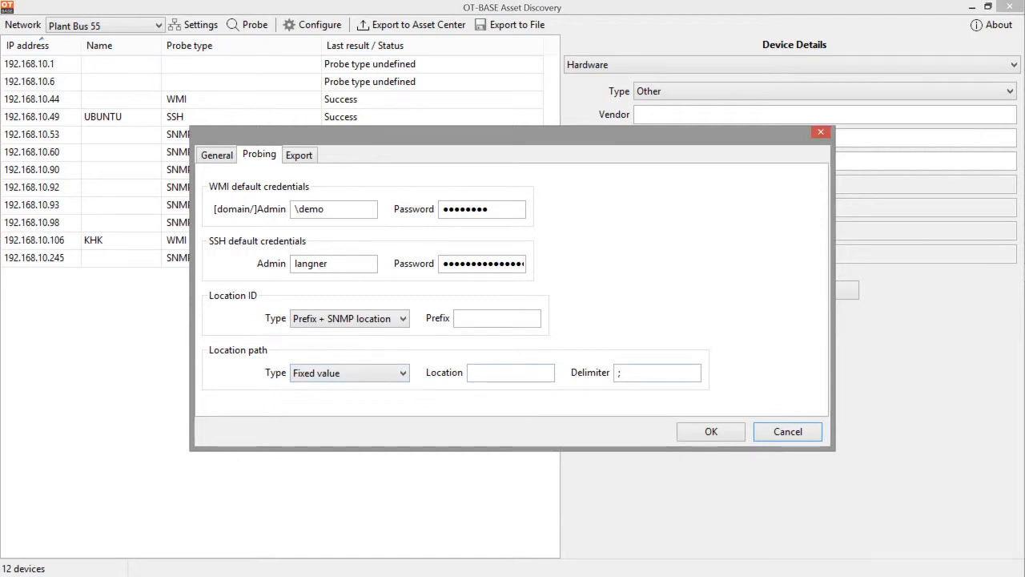
left_click(510, 372)
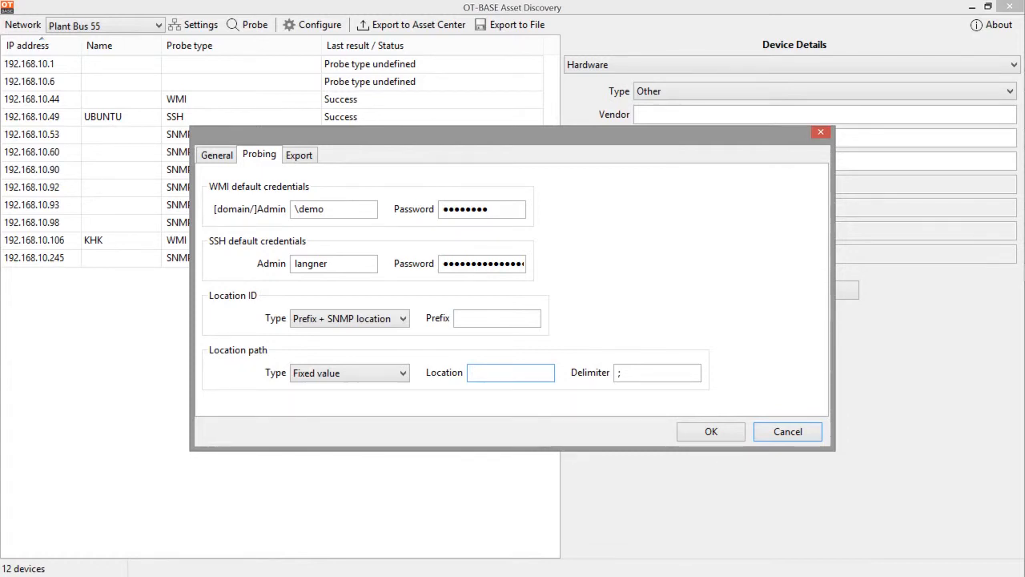
left_click(656, 372)
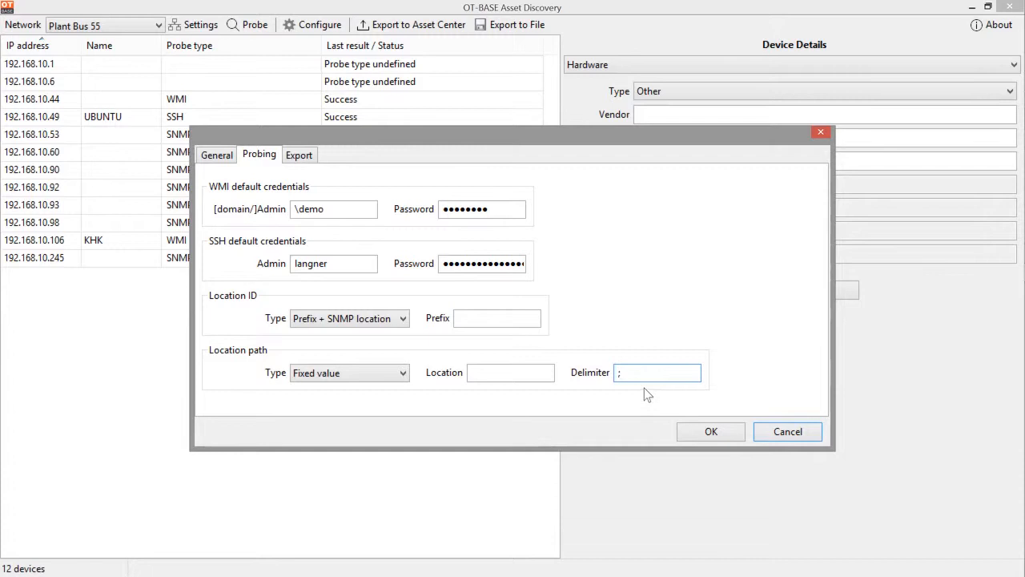
left_click(348, 373)
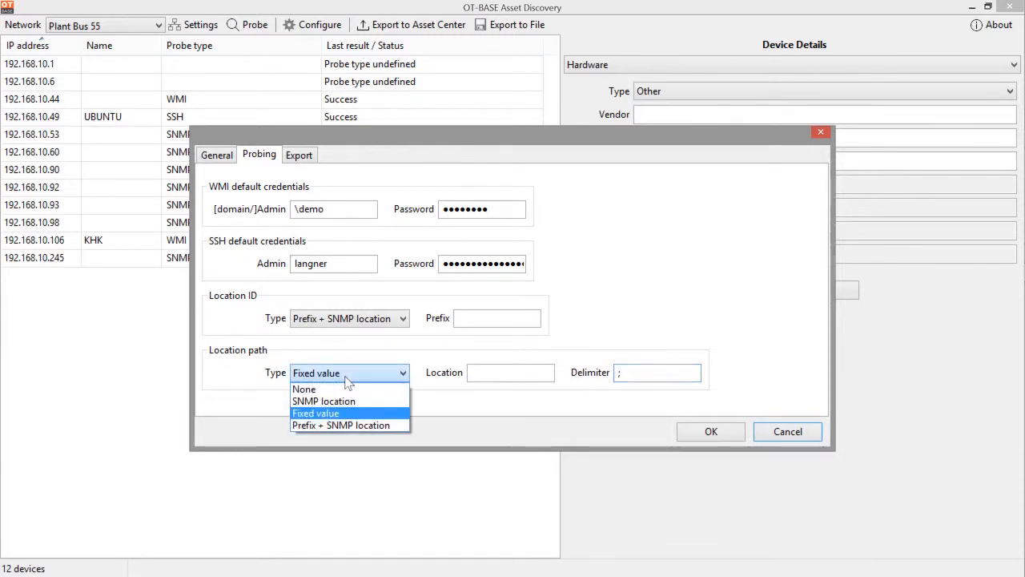
Step: Choose Prefix + SNMP location as the location path type and focus the empty Prefix box
left_click(340, 425)
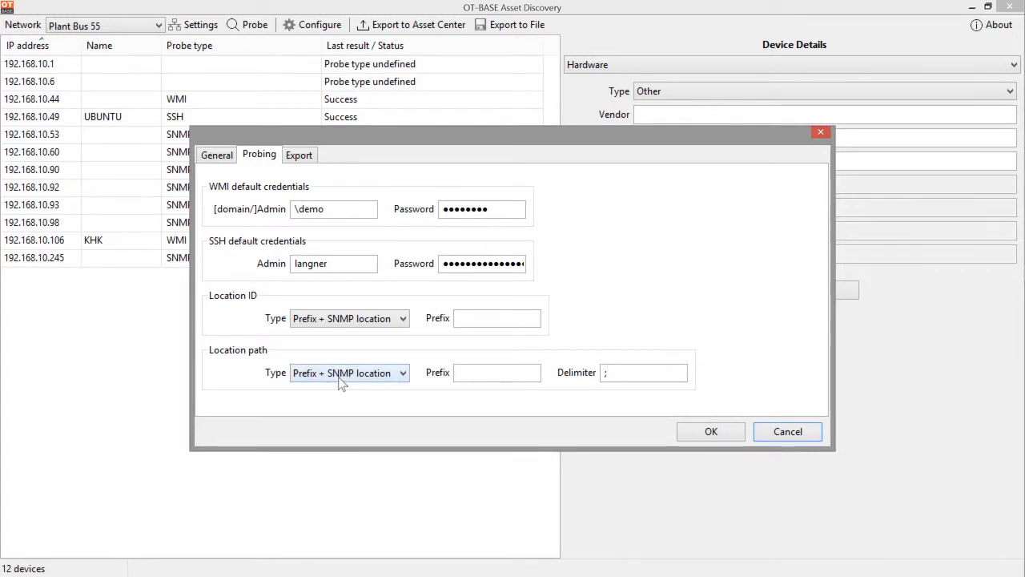
mouse_move(341, 382)
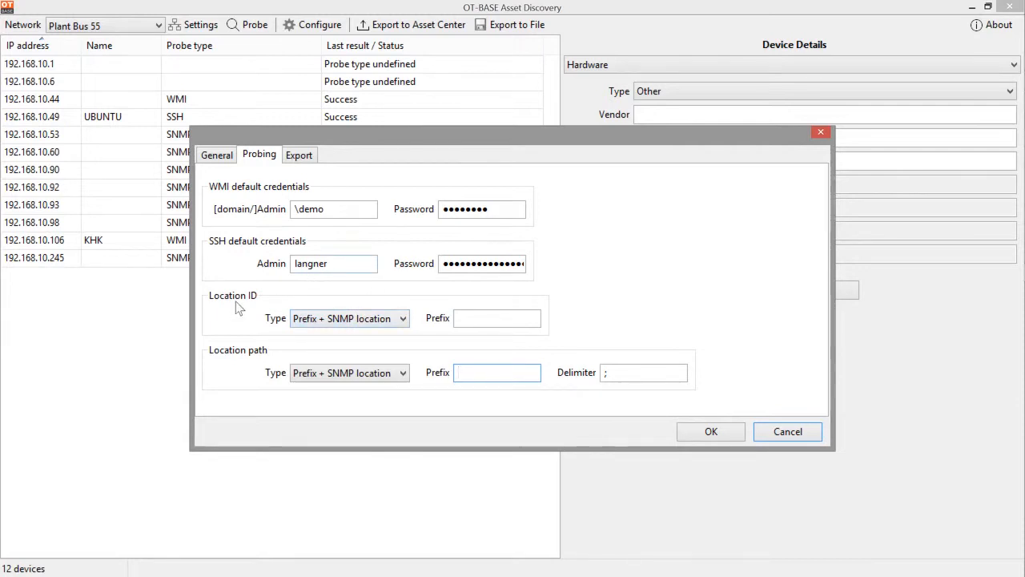
left_click(496, 372)
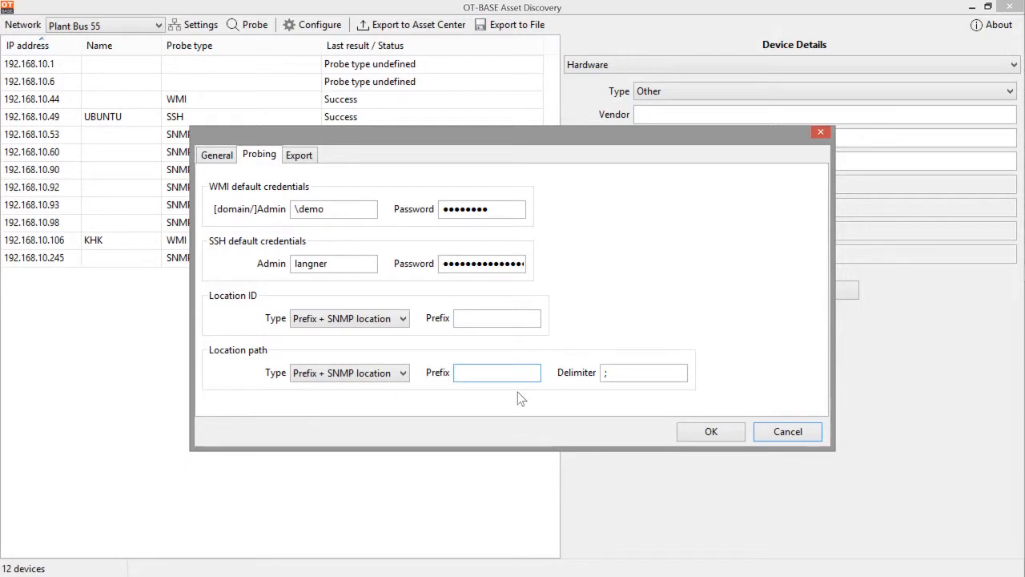
left_click(497, 373)
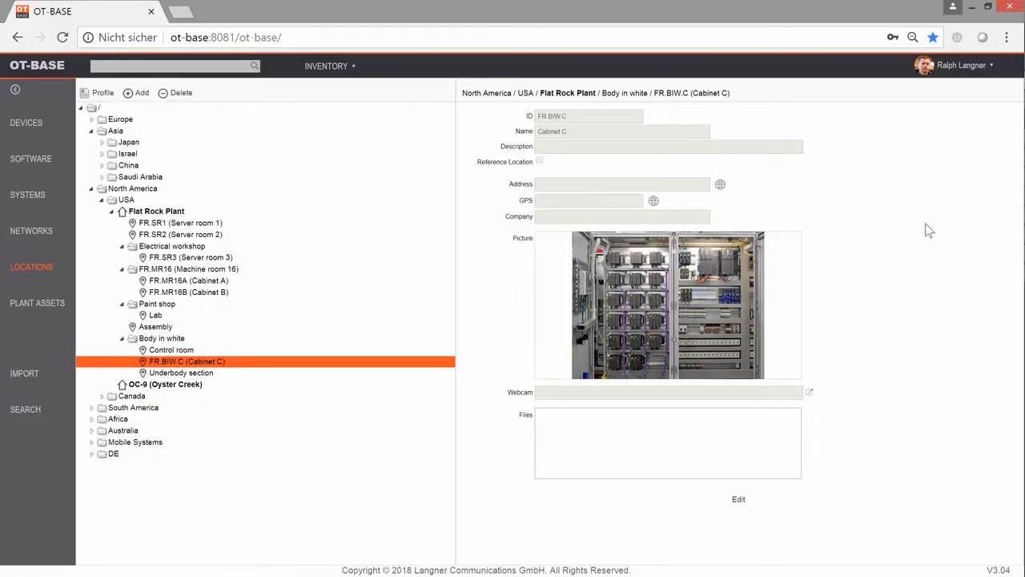
mouse_move(336, 200)
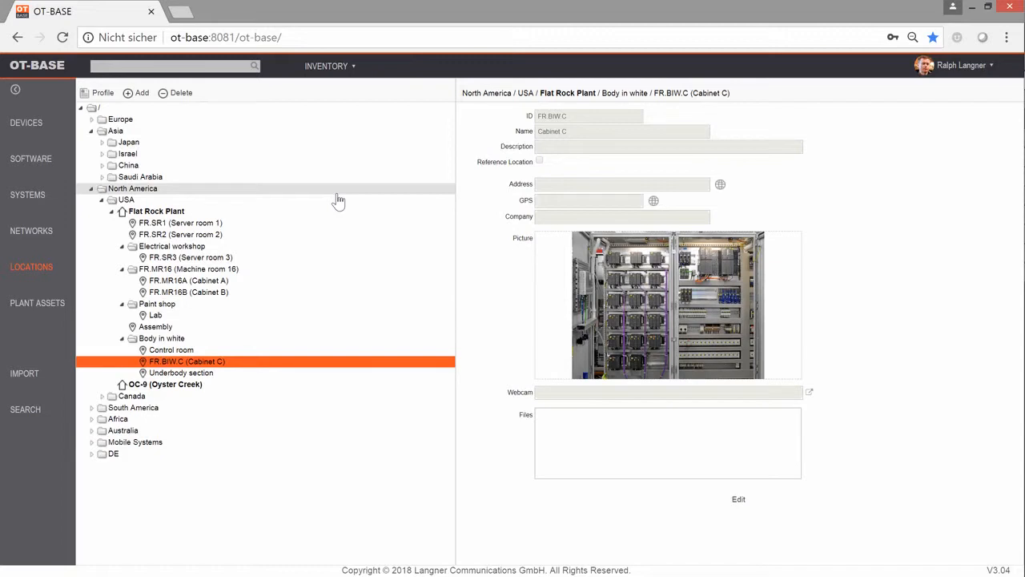
mouse_move(329, 68)
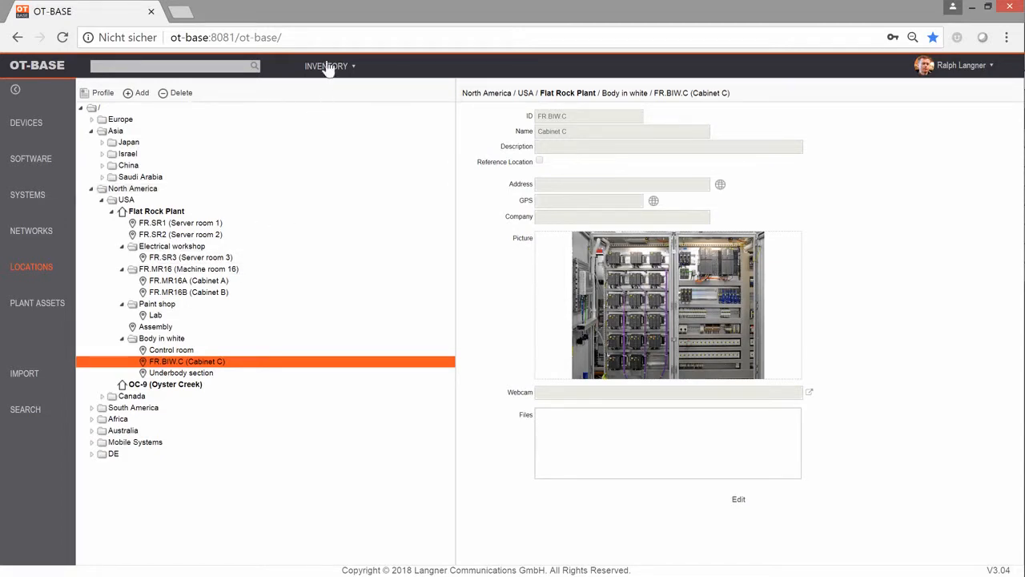
mouse_move(312, 81)
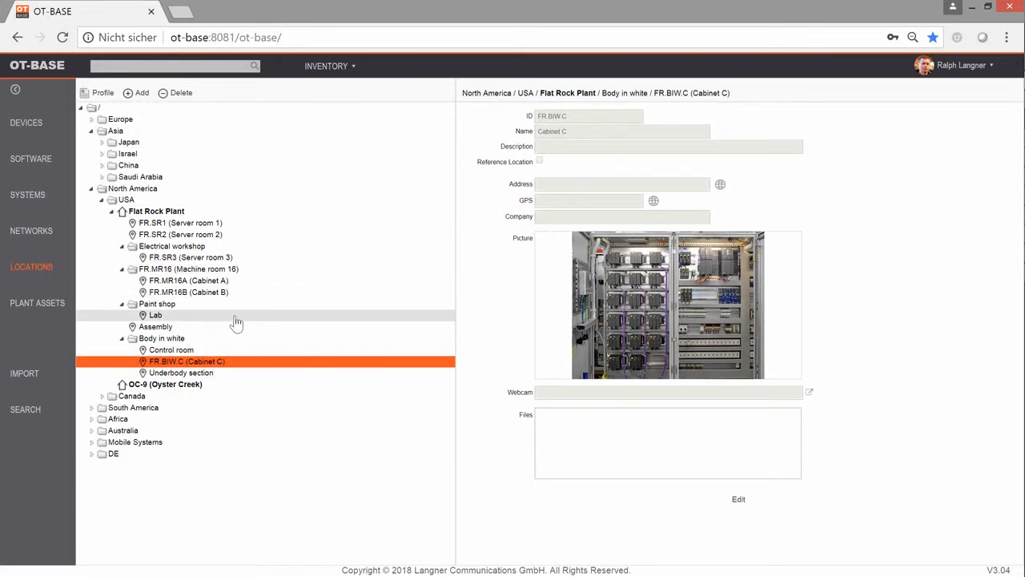
mouse_move(248, 307)
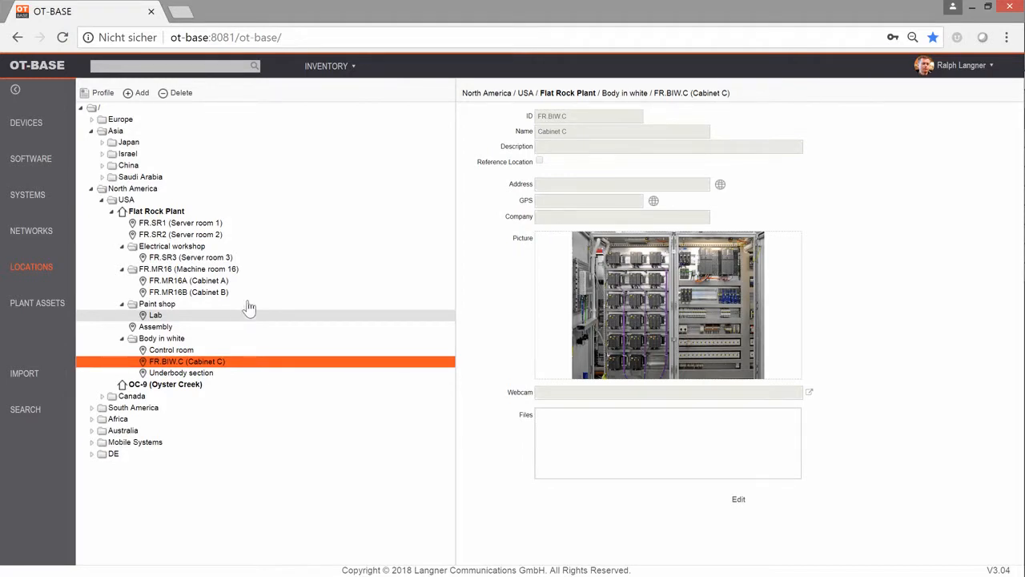
mouse_move(256, 300)
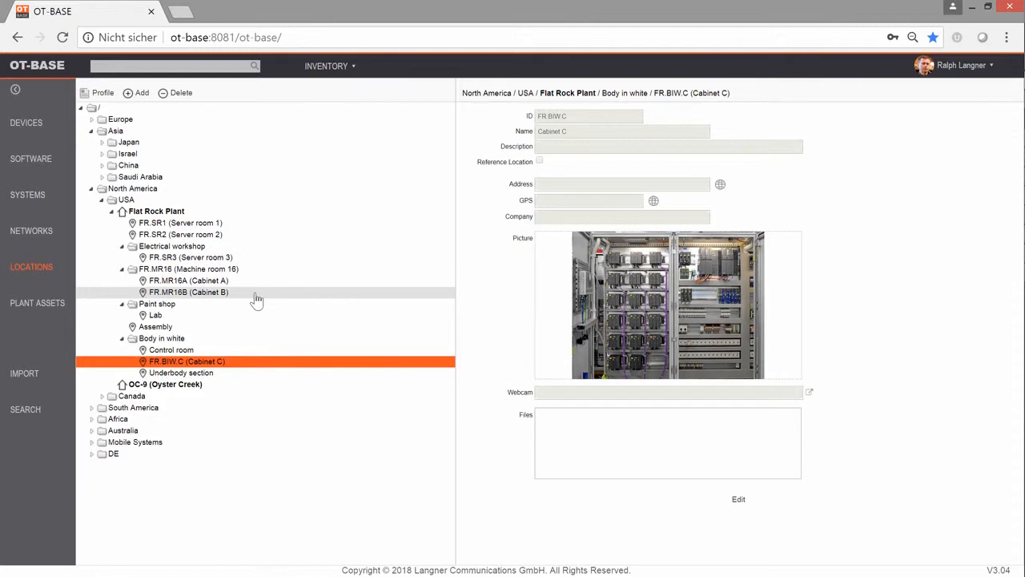
mouse_move(200, 337)
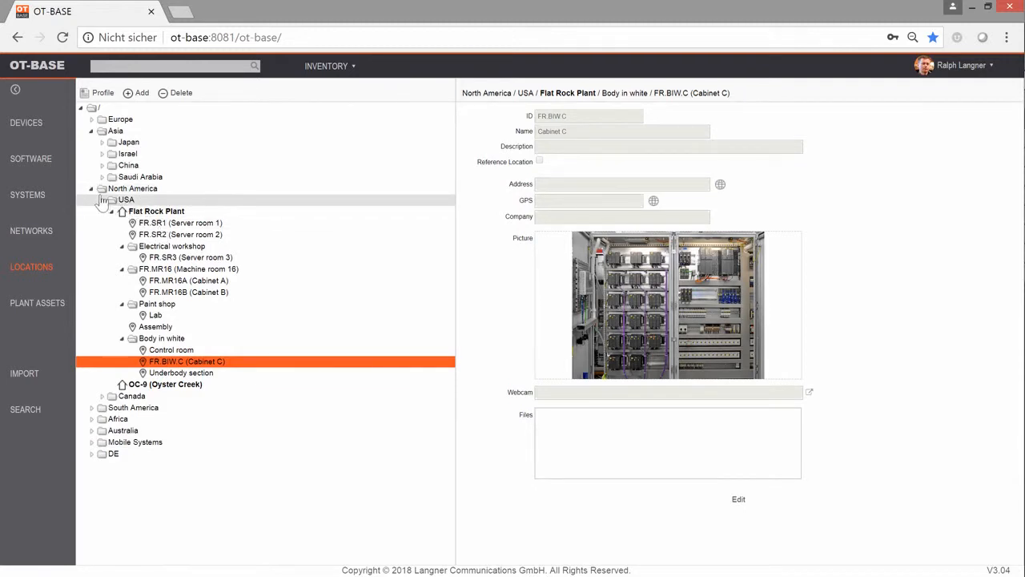
mouse_move(155, 327)
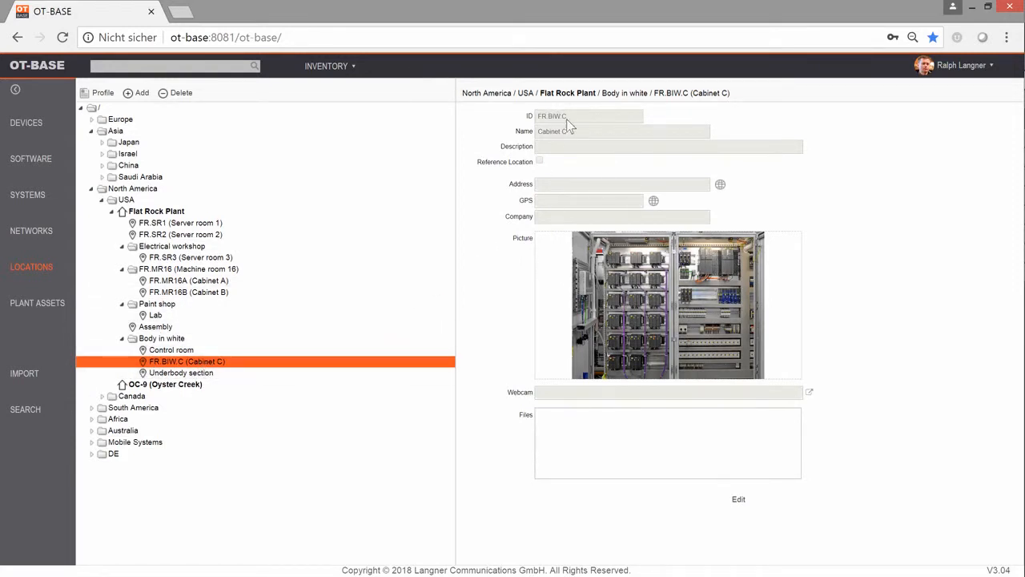
mouse_move(547, 128)
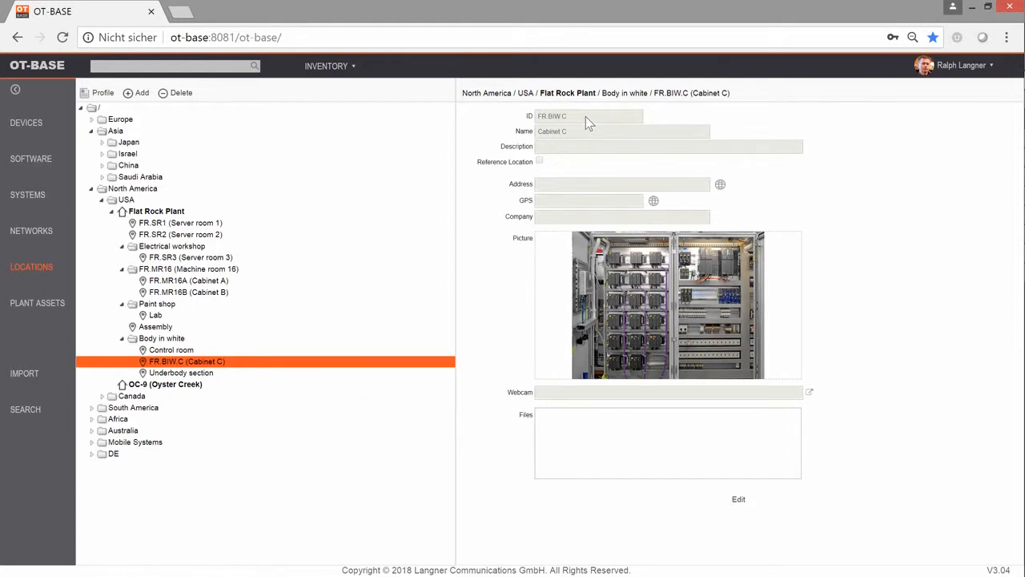
mouse_move(549, 140)
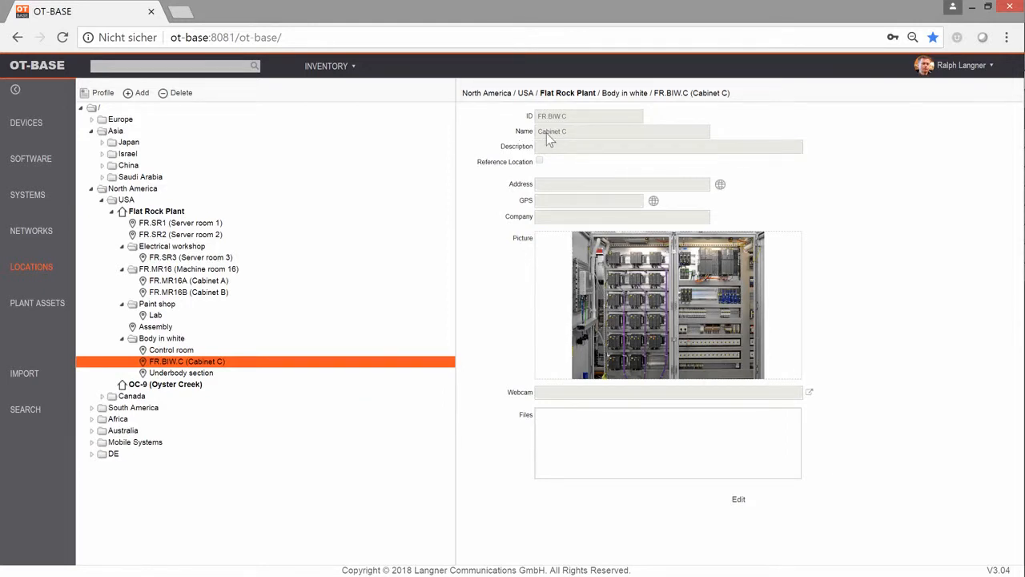
mouse_move(595, 138)
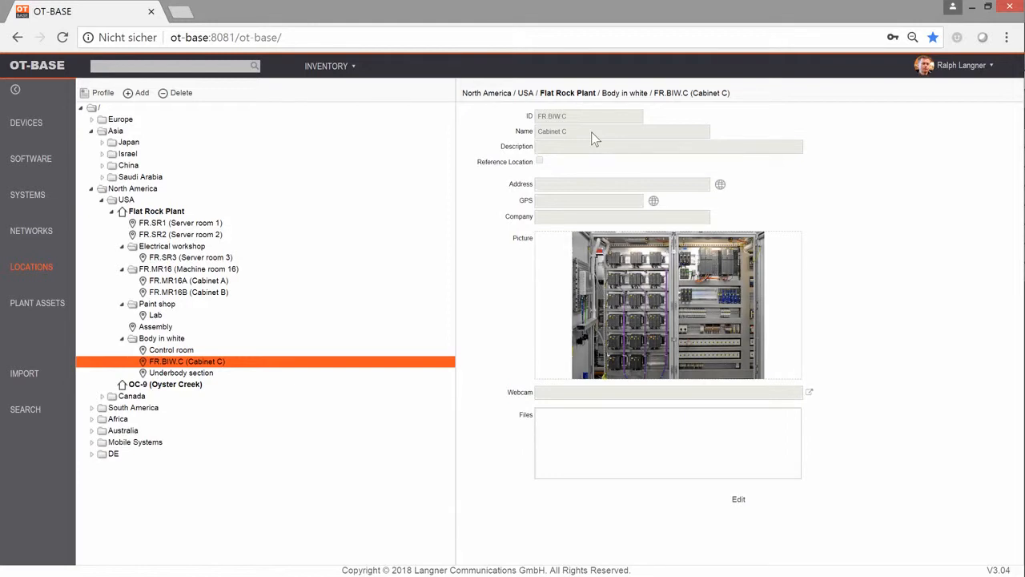
mouse_move(595, 138)
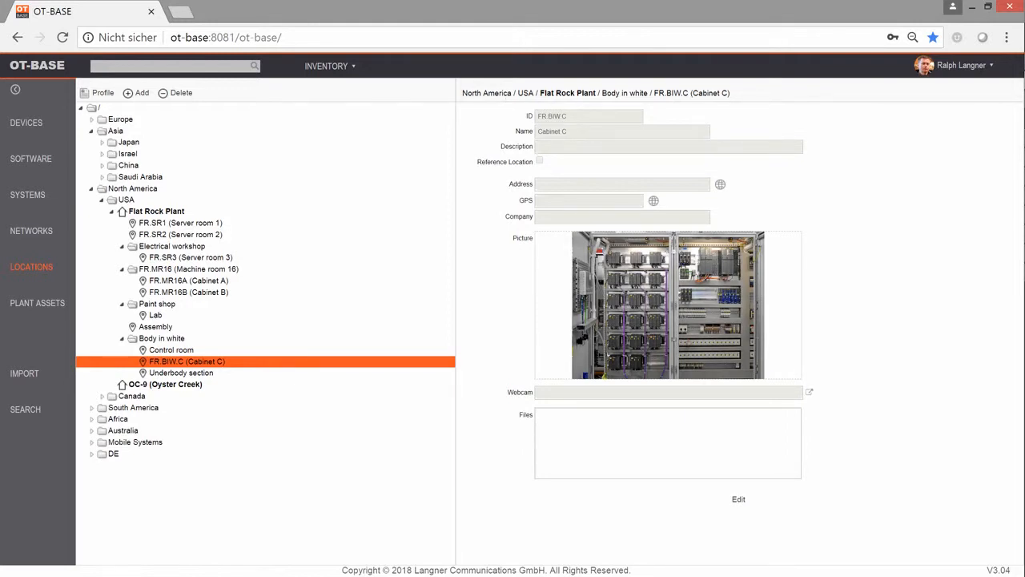
mouse_move(774, 93)
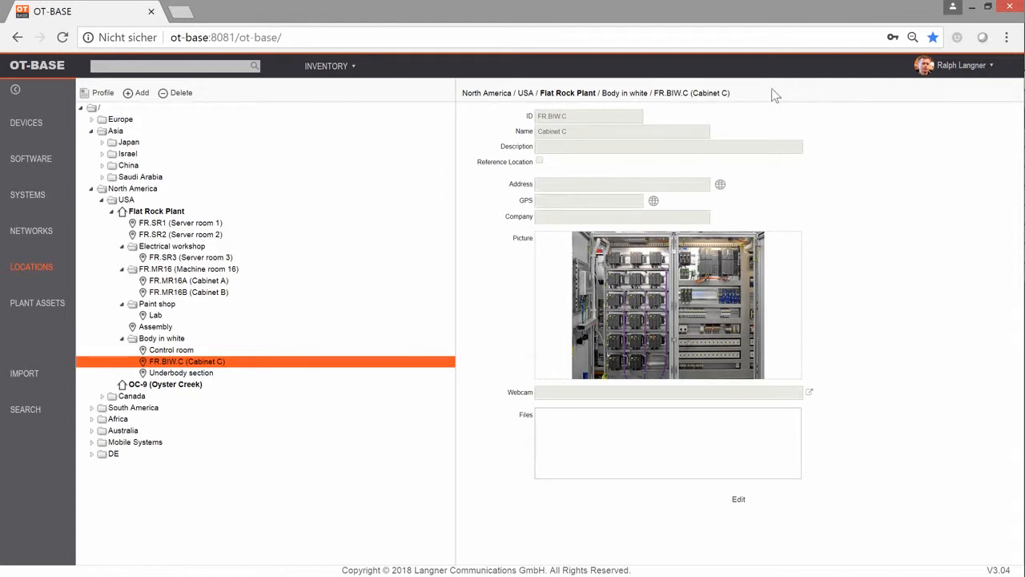
mouse_move(568, 107)
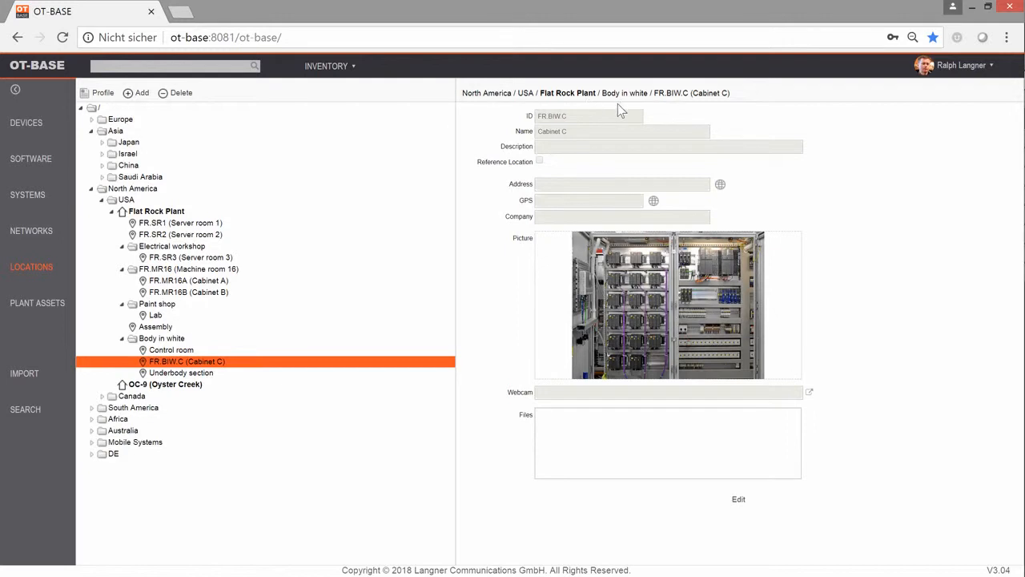
mouse_move(631, 106)
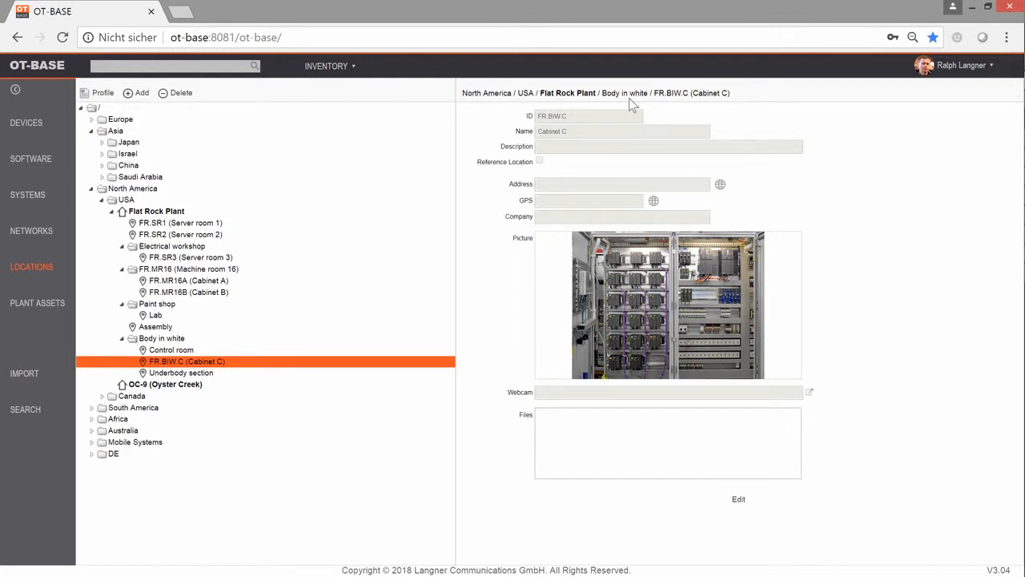
mouse_move(759, 120)
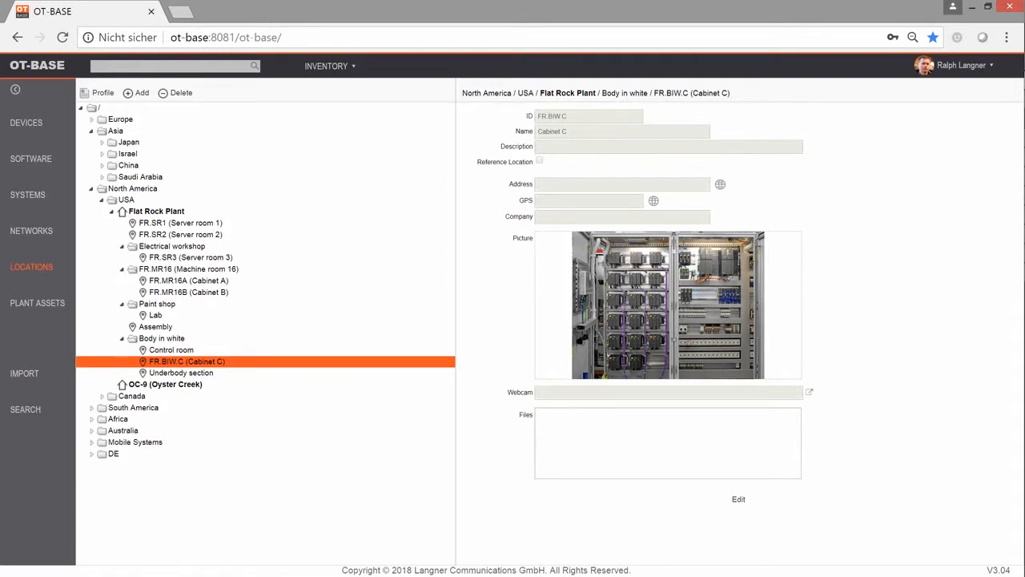
mouse_move(630, 130)
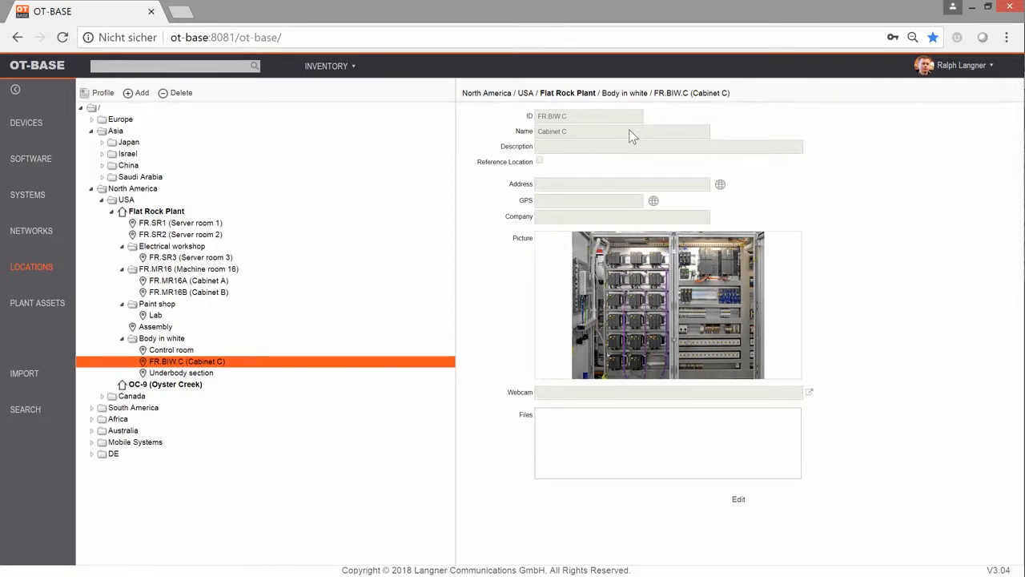
mouse_move(594, 146)
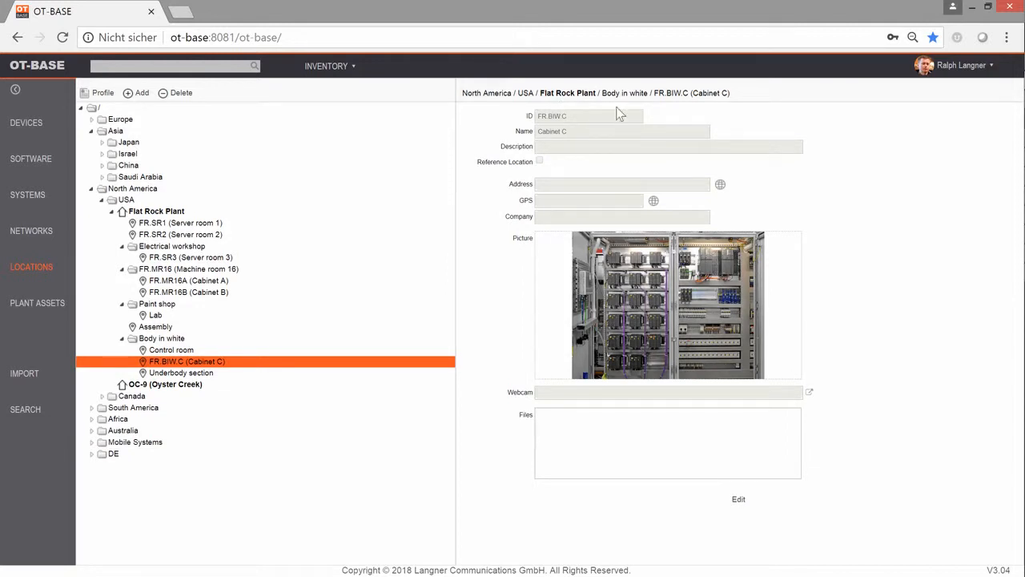
mouse_move(640, 147)
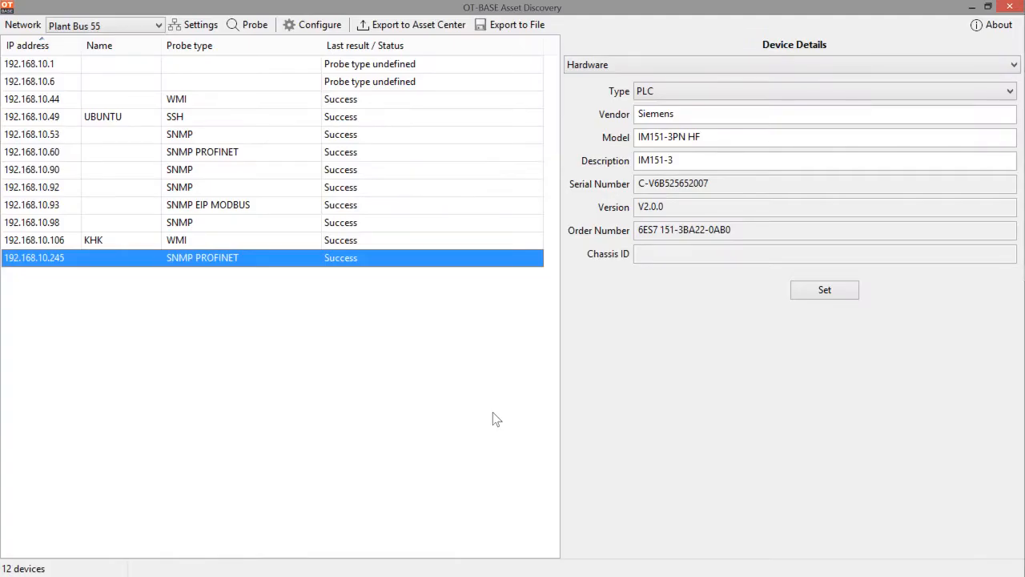
mouse_move(491, 419)
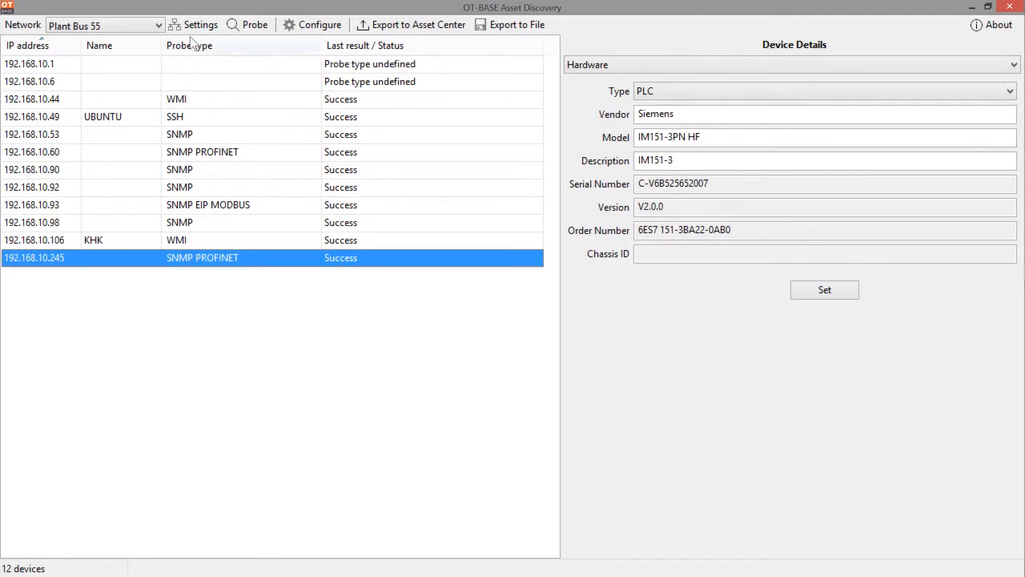
Step: Open the network settings listing Plant Bus 55, Plant Bus 56 and Hyper-V adapters
left_click(200, 24)
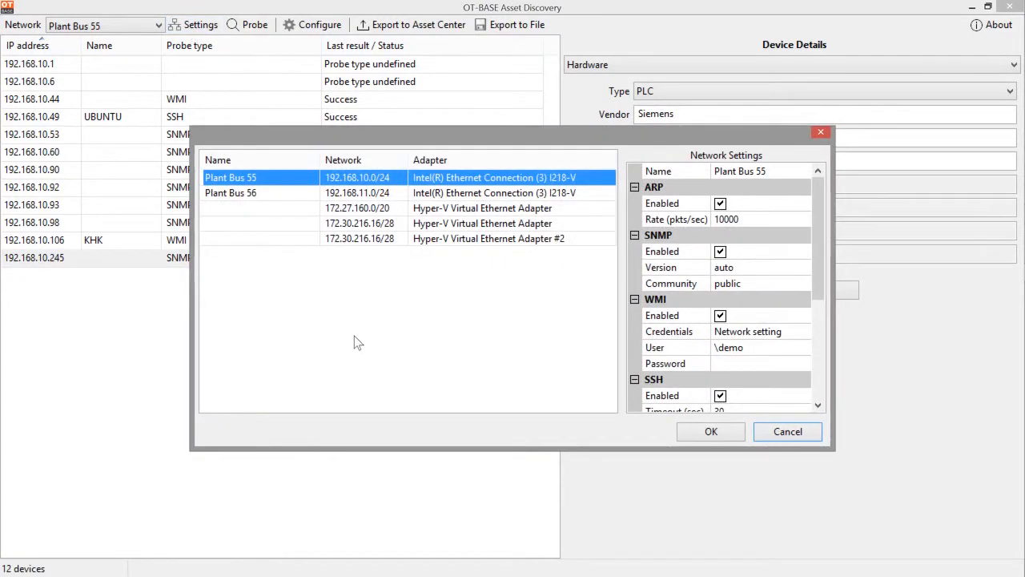
mouse_move(298, 176)
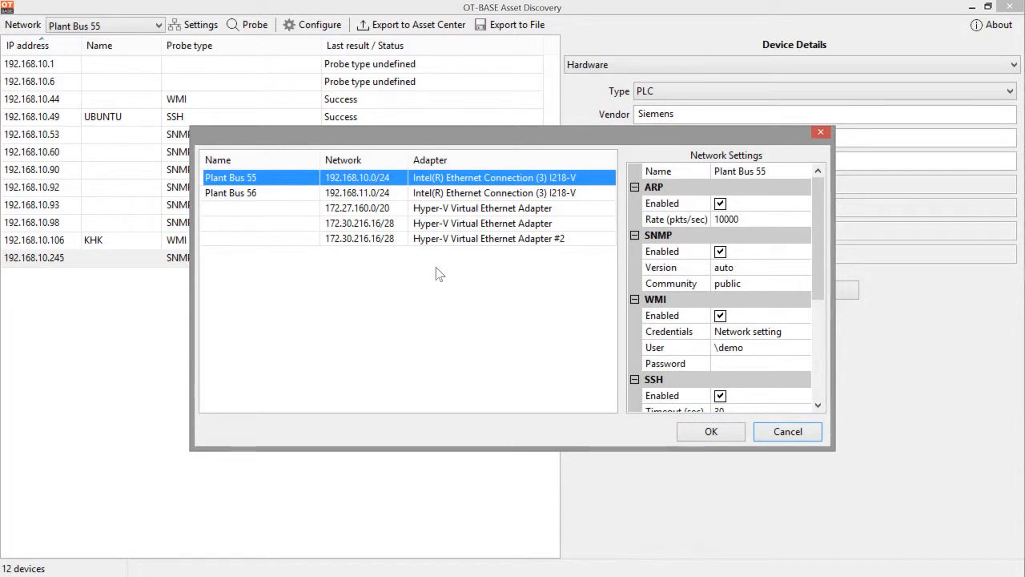
mouse_move(439, 277)
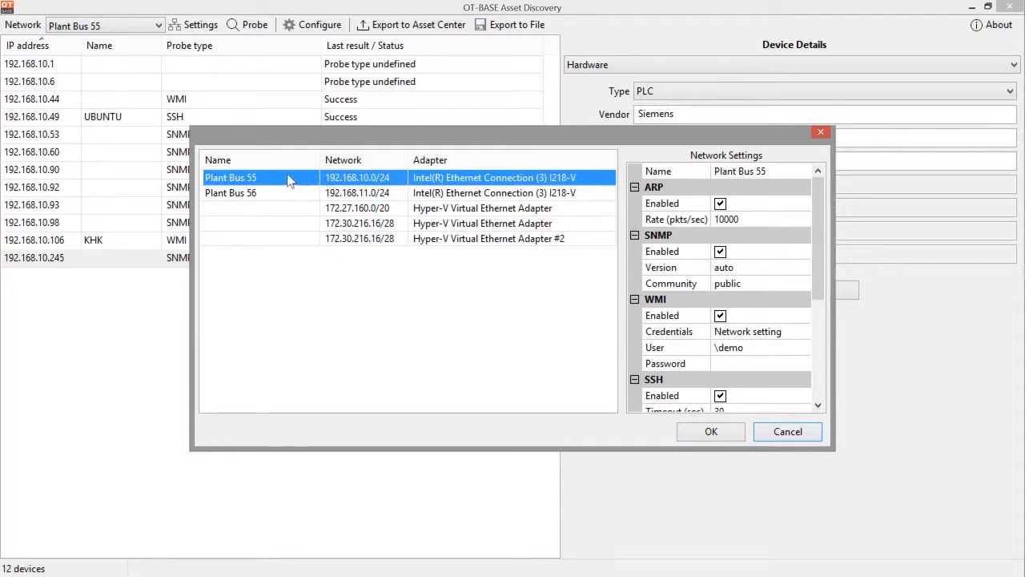
mouse_move(266, 185)
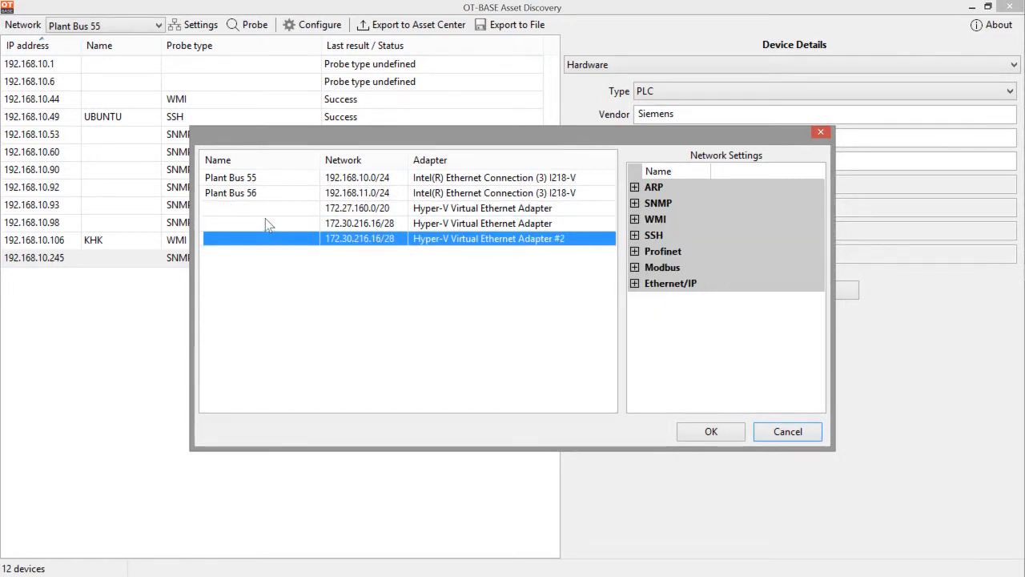
mouse_move(276, 229)
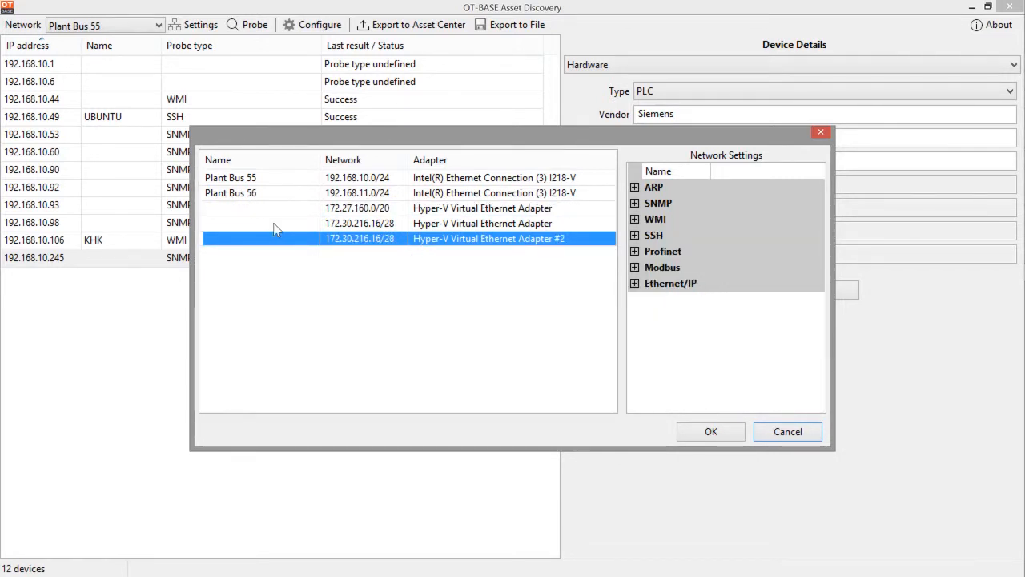
mouse_move(298, 224)
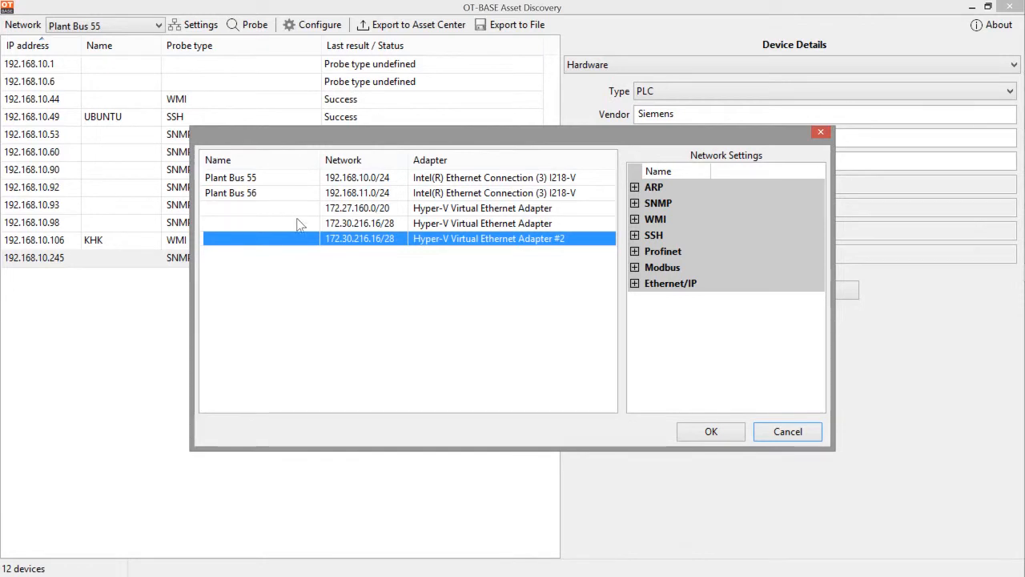
mouse_move(509, 219)
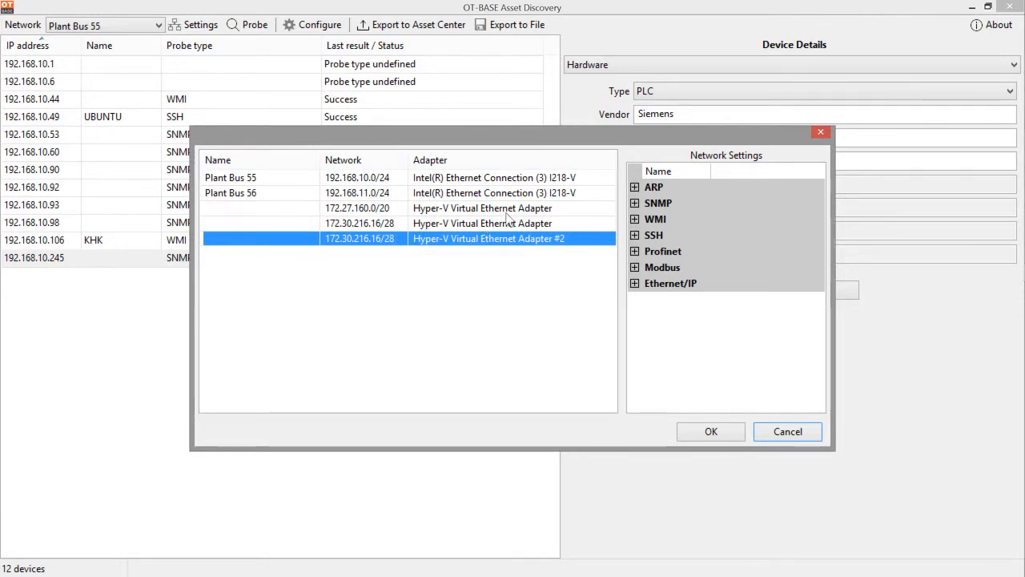
mouse_move(492, 209)
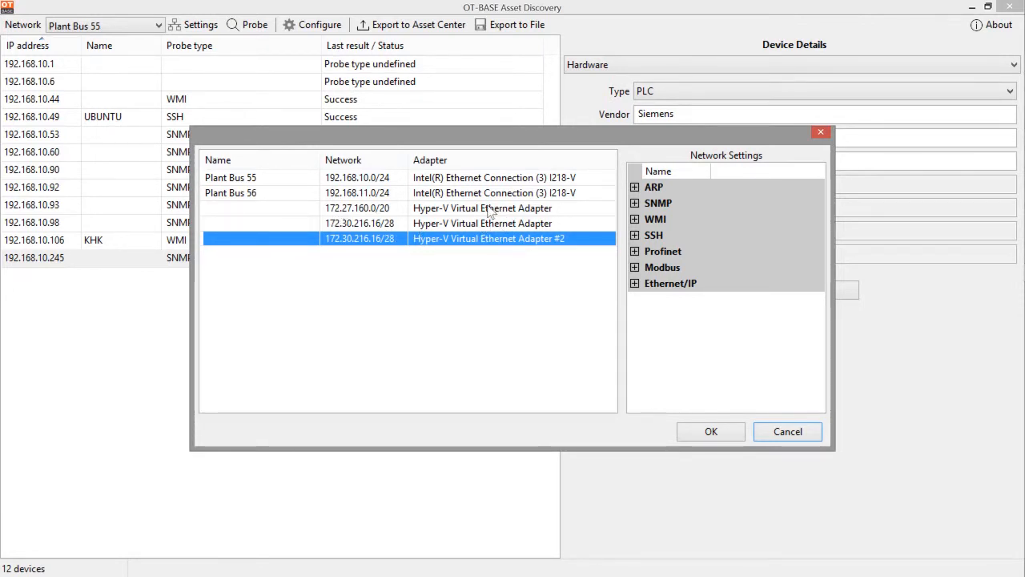
mouse_move(336, 226)
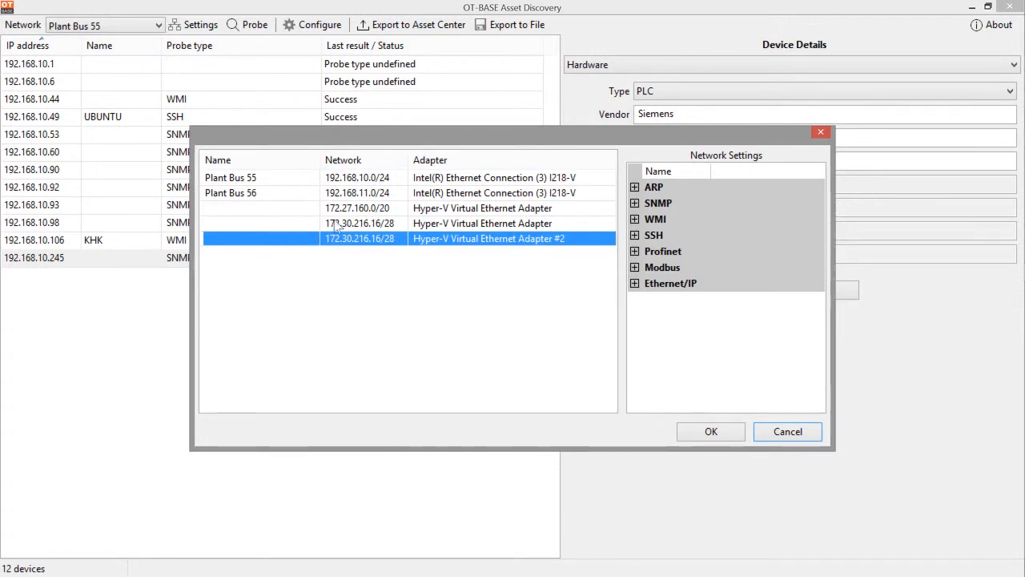
mouse_move(156, 236)
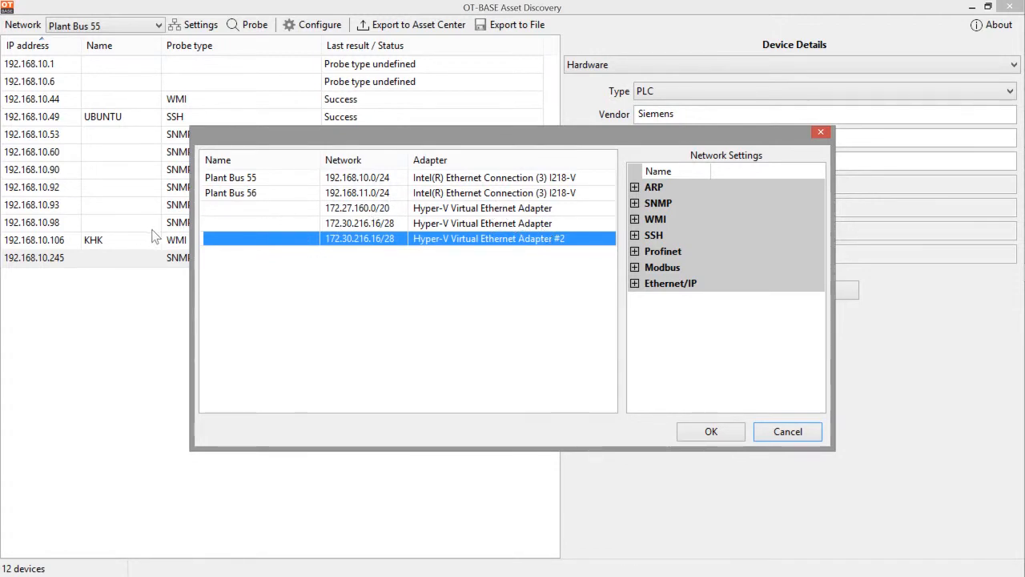
Step: Compare Plant Bus 55 and Plant Bus 56 settings, ending on Plant Bus 55
left_click(256, 177)
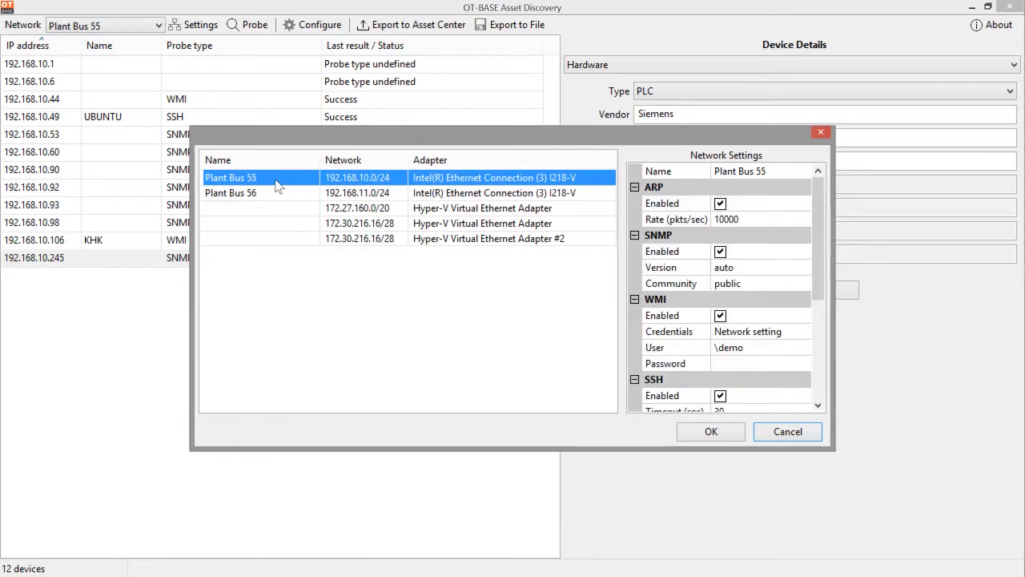
left_click(231, 192)
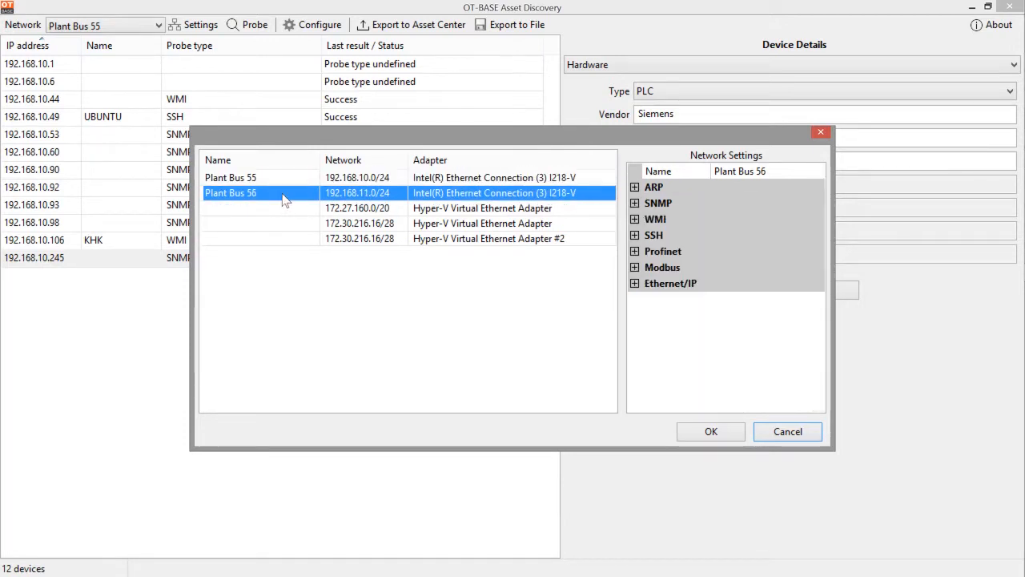
left_click(230, 177)
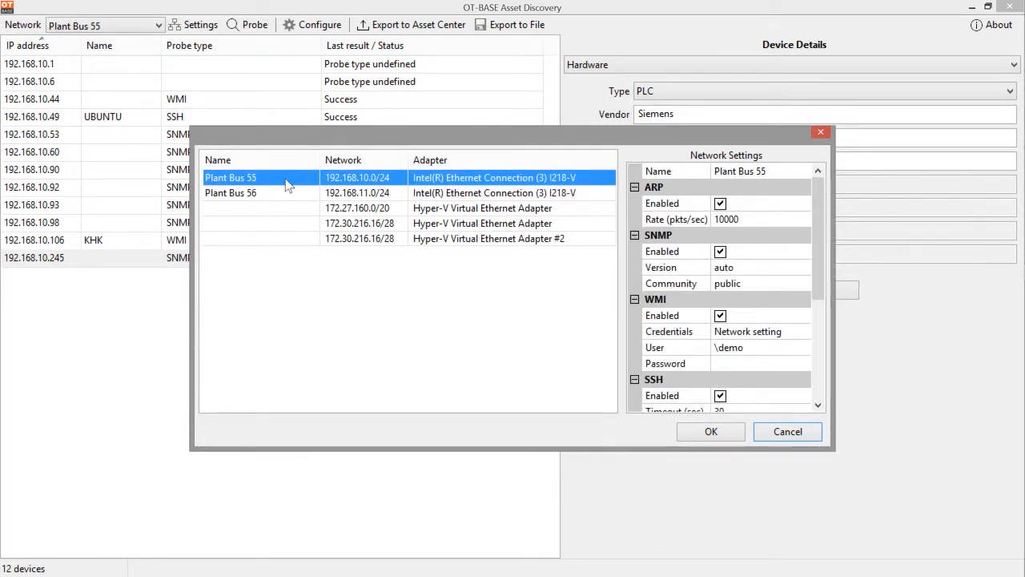
mouse_move(316, 191)
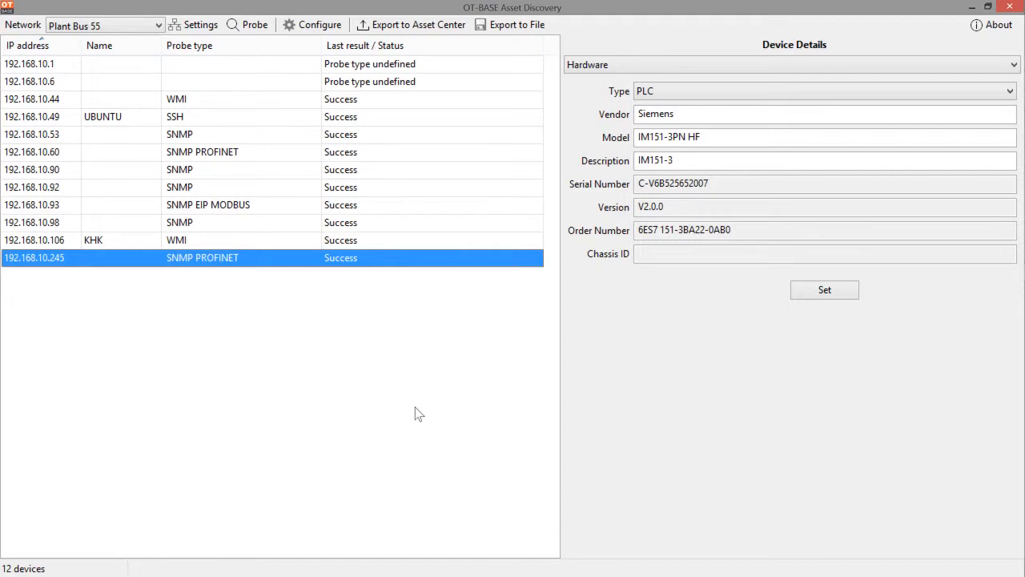
mouse_move(511, 24)
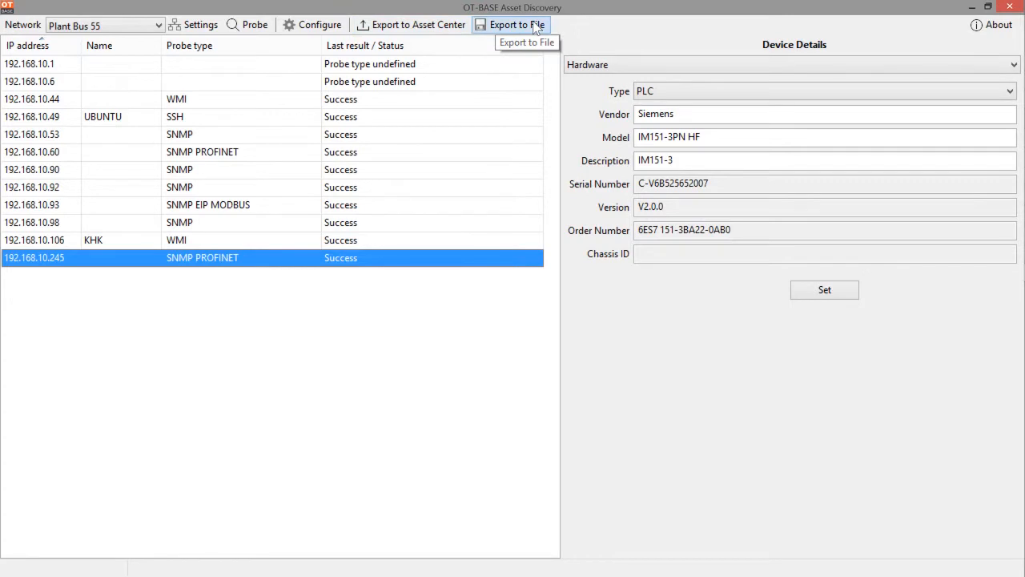
mouse_move(412, 25)
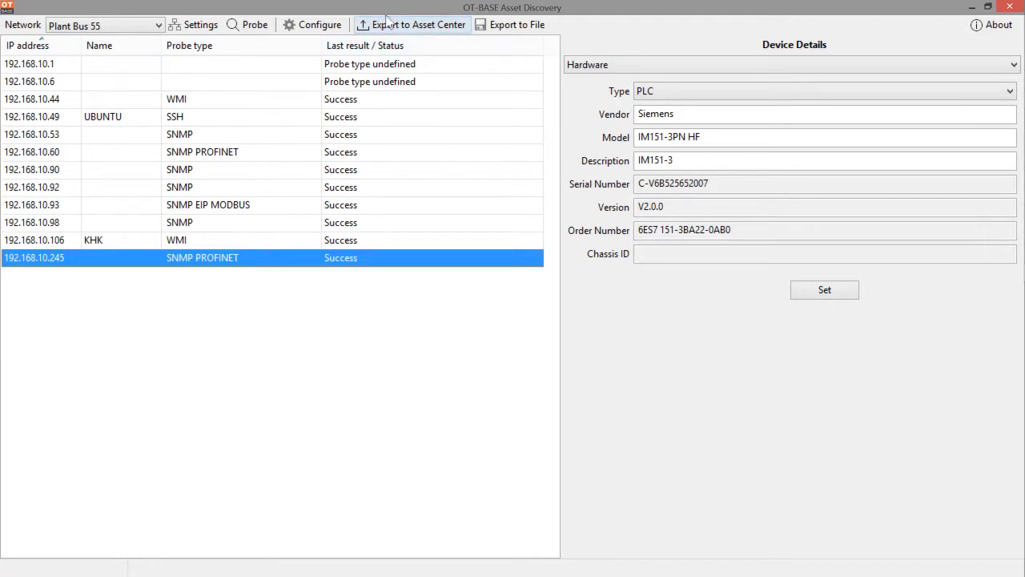
mouse_move(420, 24)
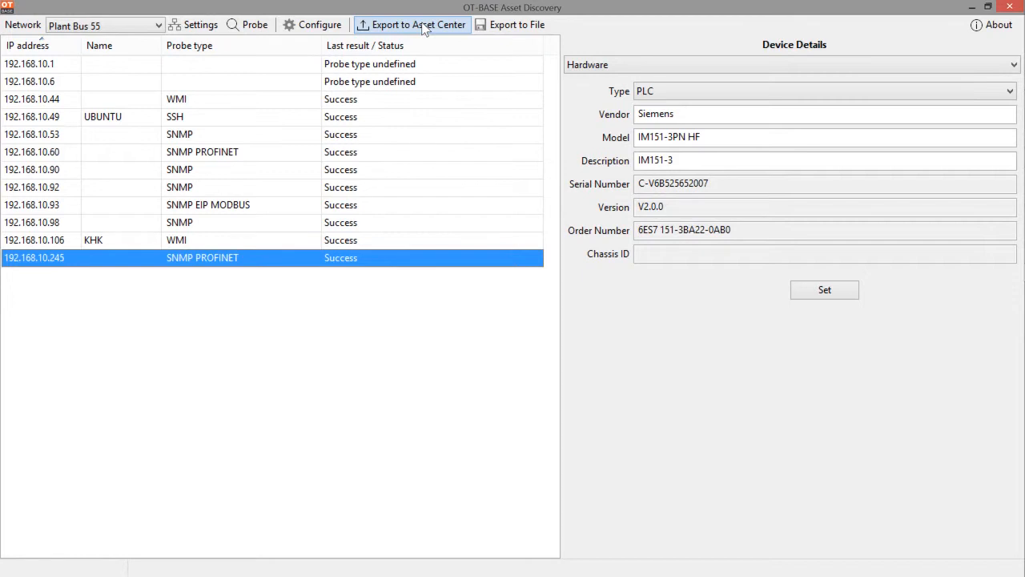
mouse_move(413, 25)
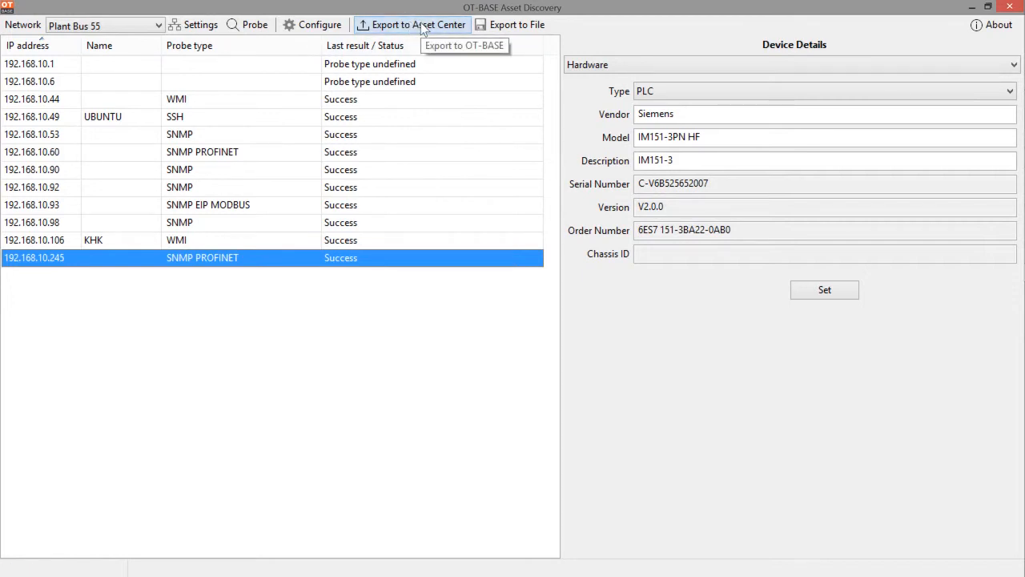
mouse_move(517, 24)
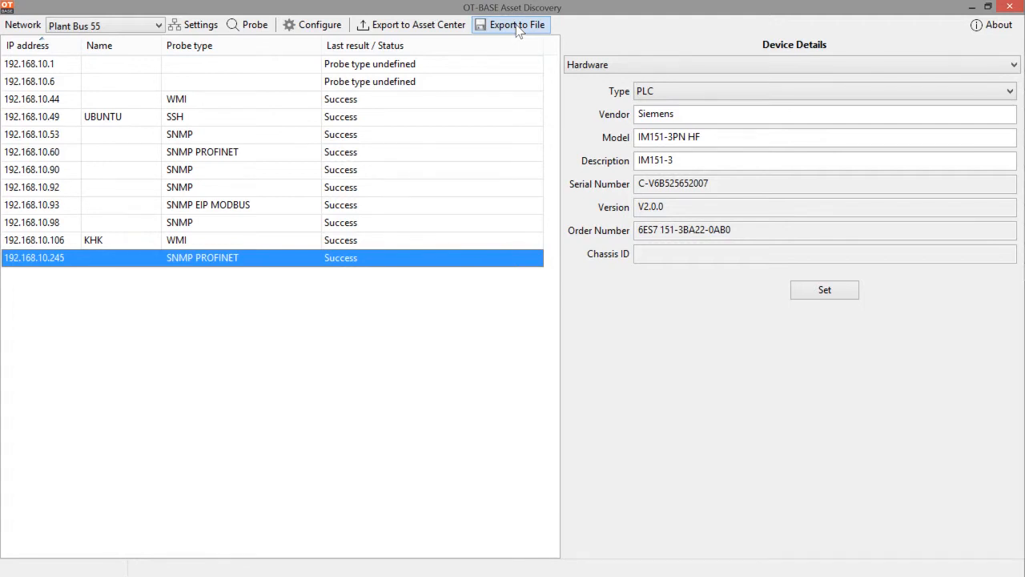
Step: Export the current results to file, confirming with Ja to reach the KWR-10.ot-base save dialog
left_click(516, 24)
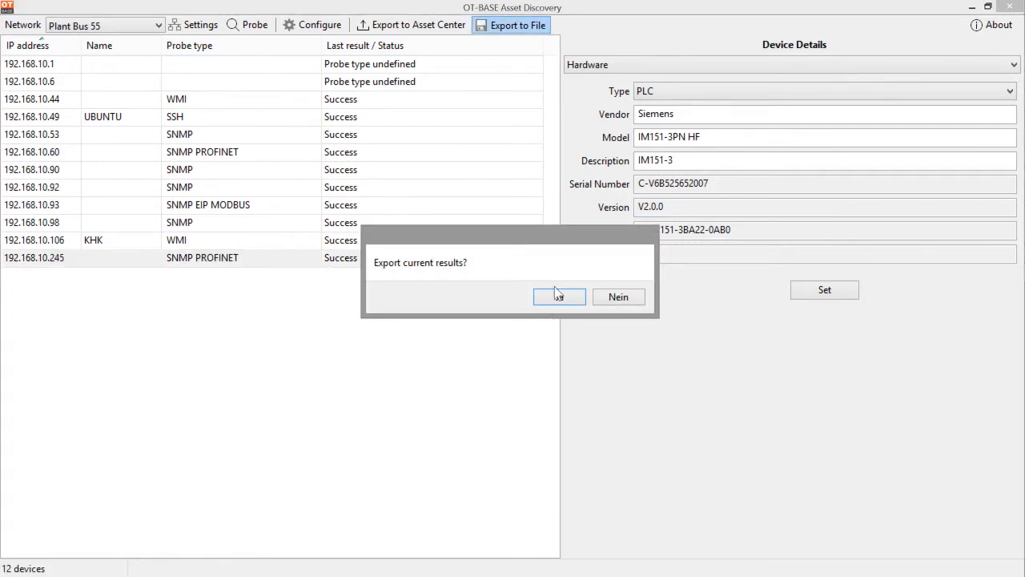
left_click(559, 296)
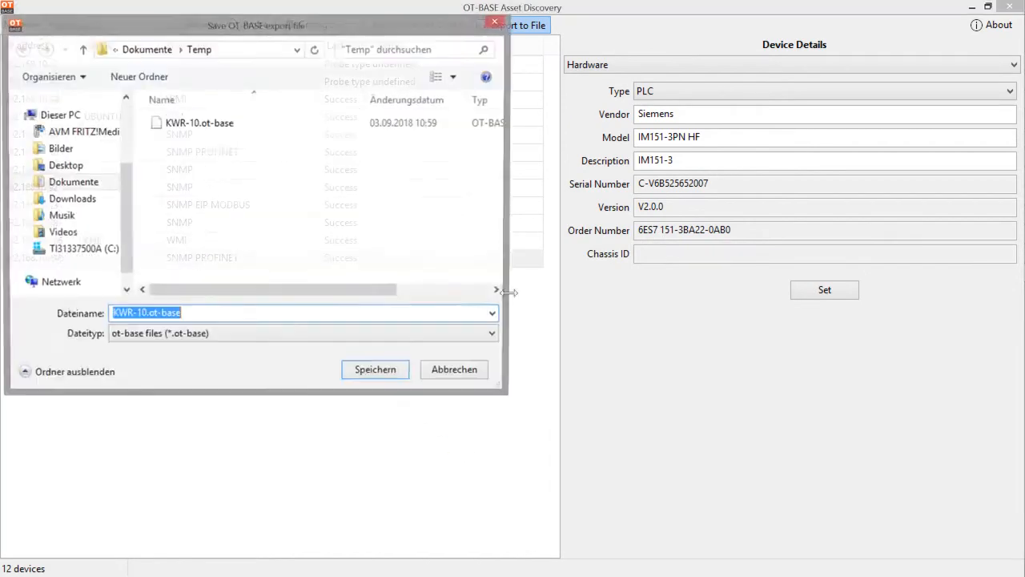